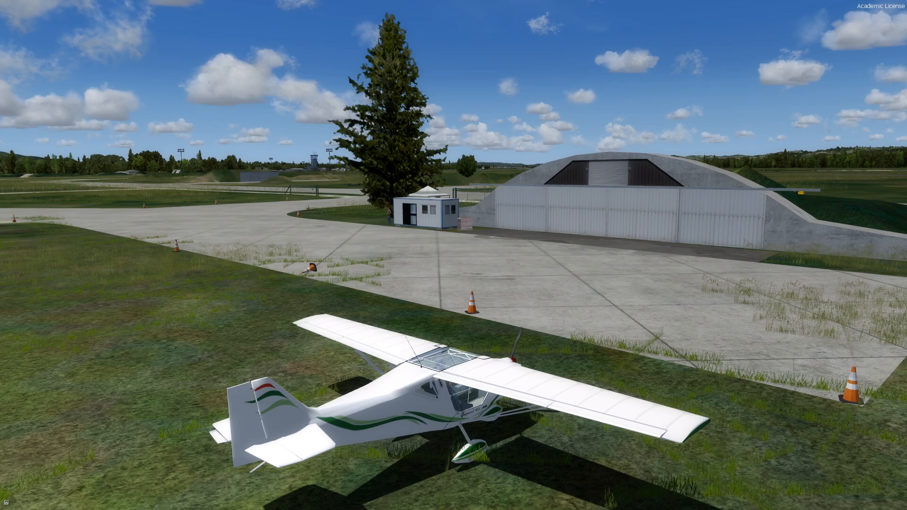
pyautogui.moveTo(431, 471)
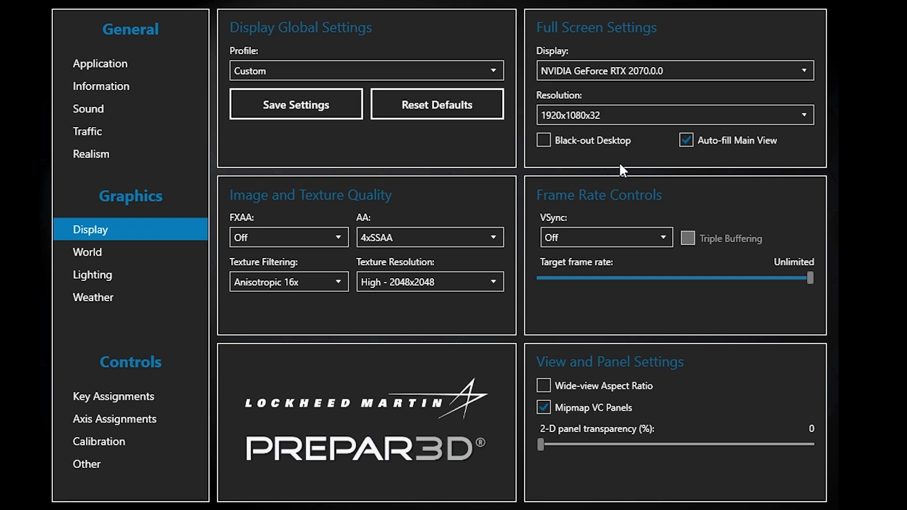
pyautogui.moveTo(329, 168)
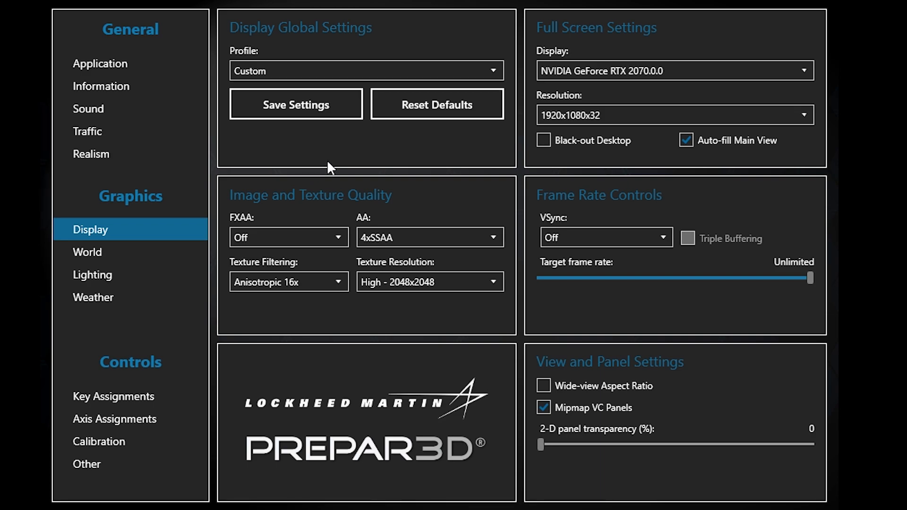
pyautogui.moveTo(720, 125)
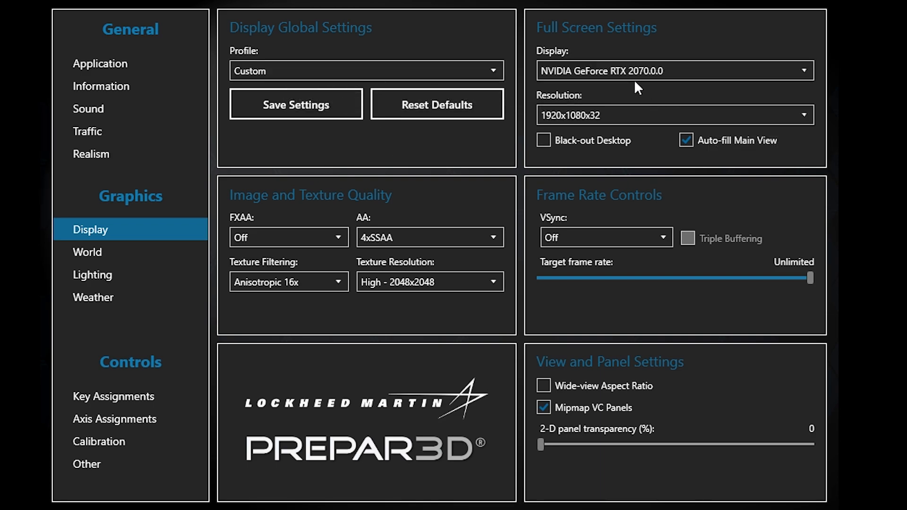
pyautogui.moveTo(636, 75)
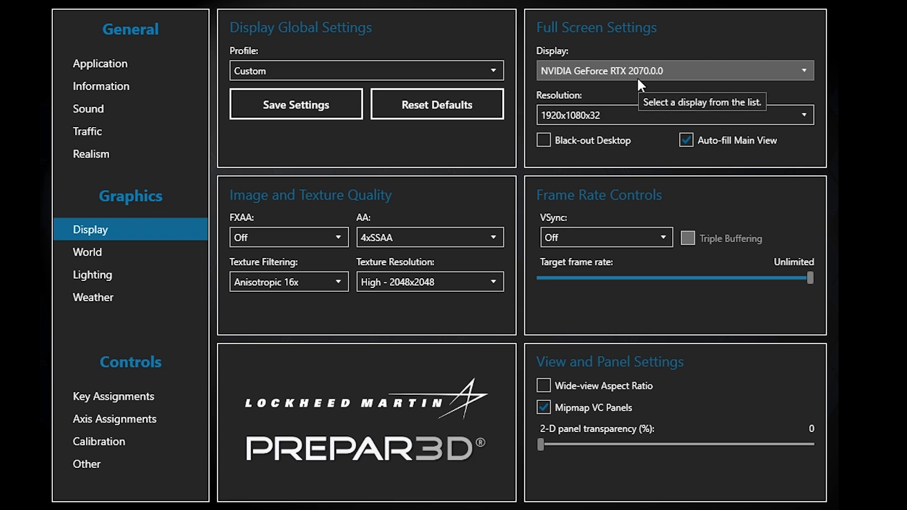
pyautogui.moveTo(567, 260)
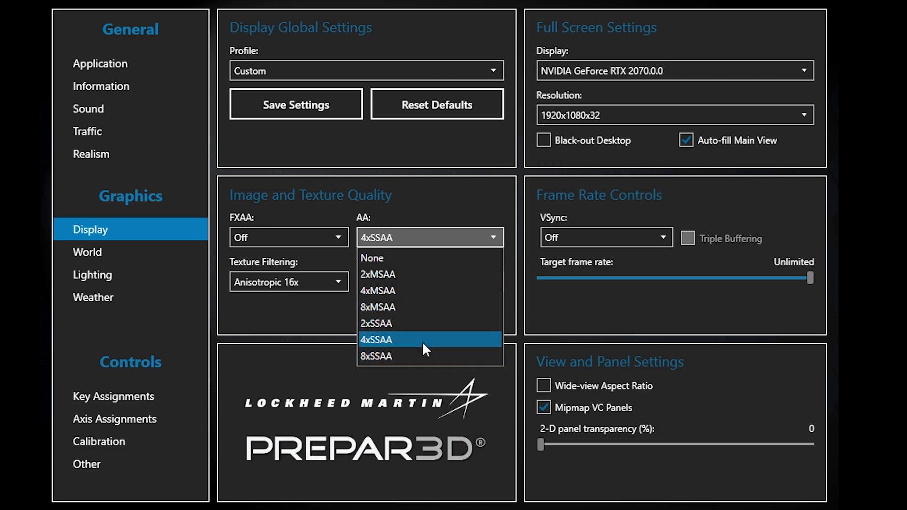
pyautogui.moveTo(392, 353)
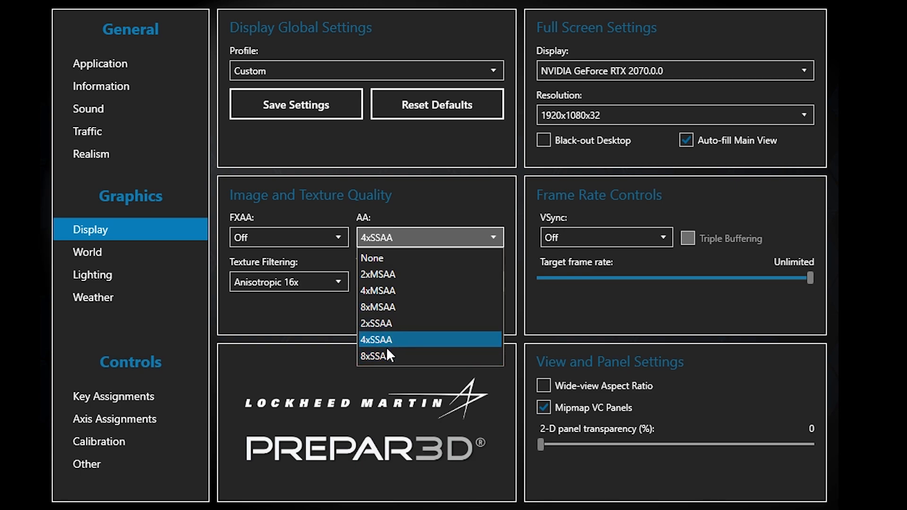
pyautogui.moveTo(376, 357)
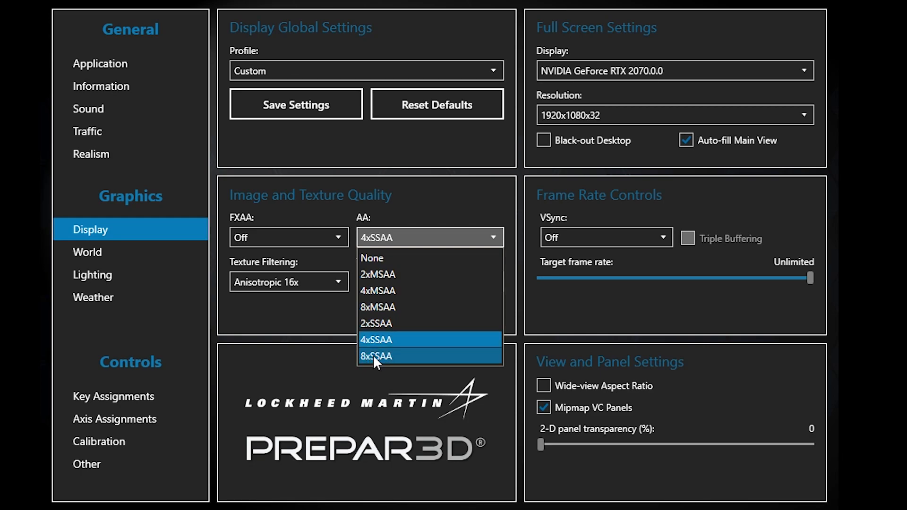
pyautogui.moveTo(392, 360)
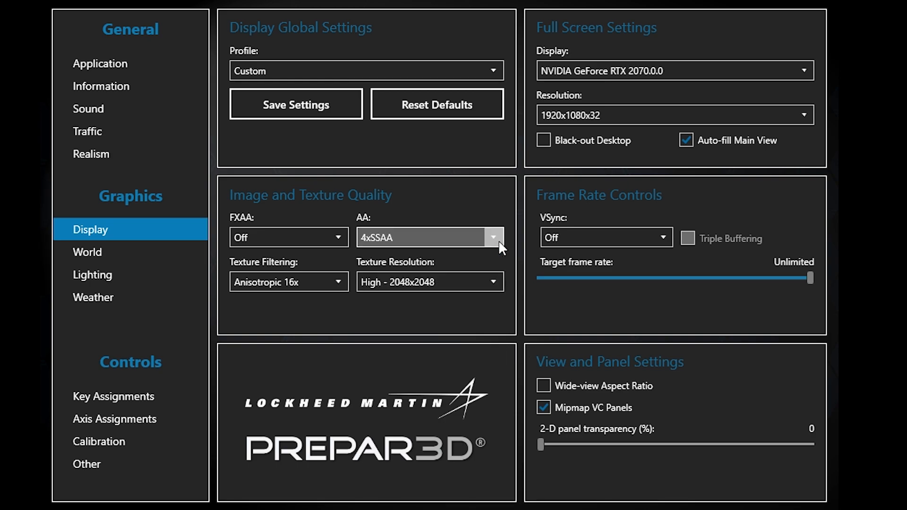
pyautogui.moveTo(279, 272)
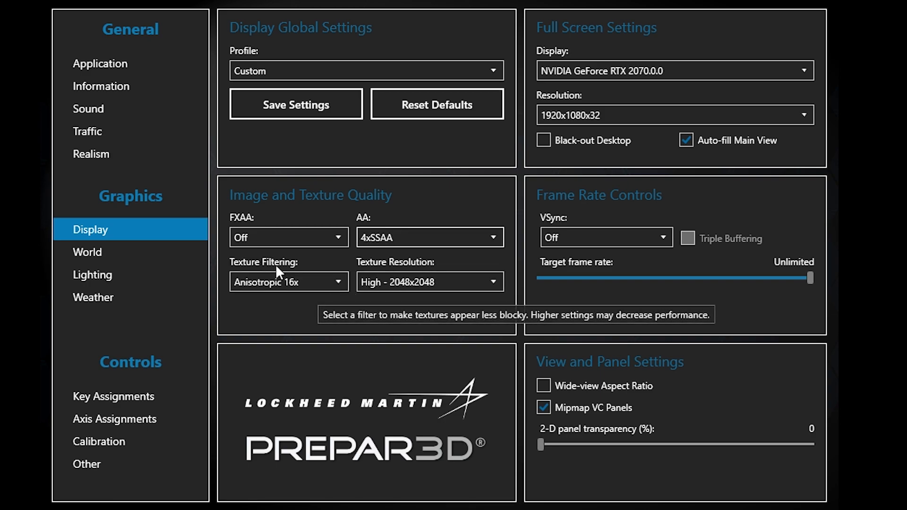
pyautogui.moveTo(295, 292)
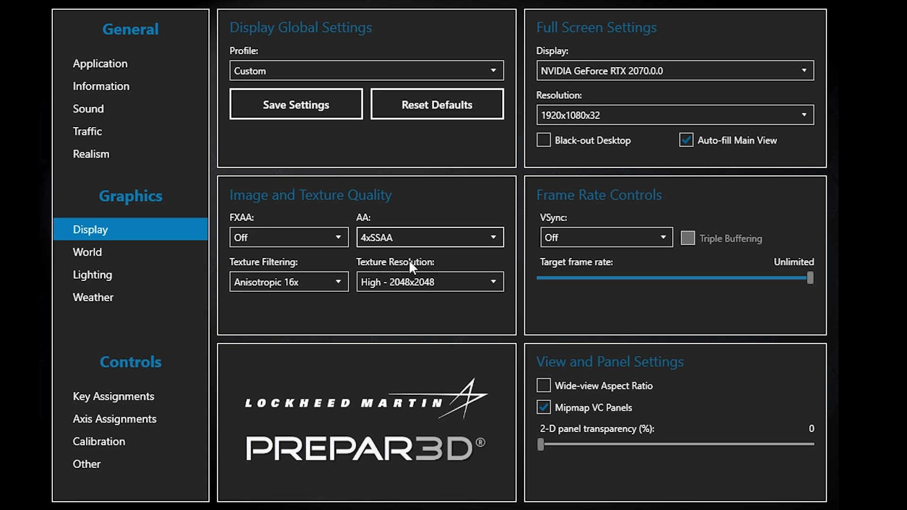
pyautogui.moveTo(580, 316)
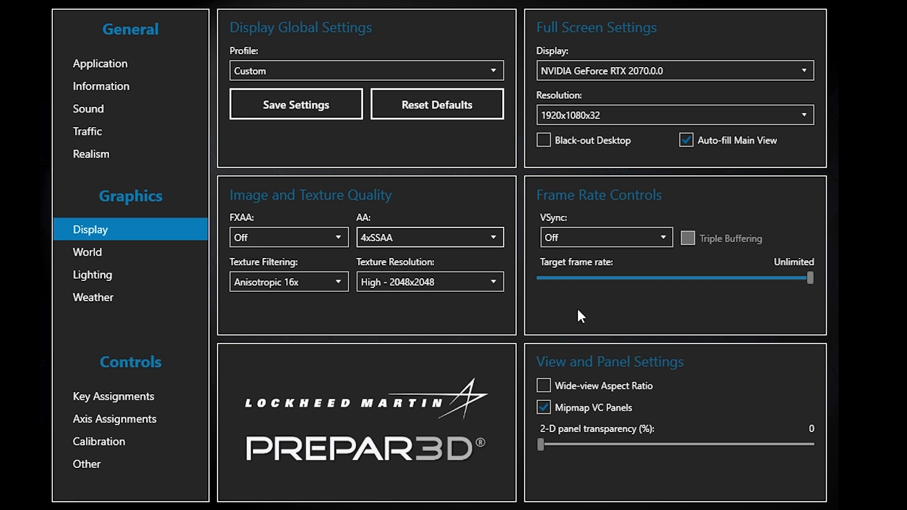
pyautogui.moveTo(590, 246)
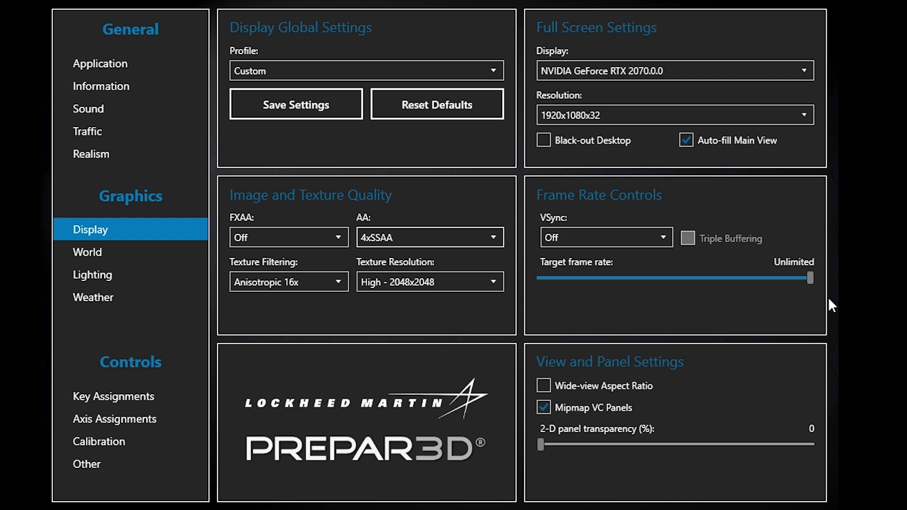
pyautogui.moveTo(680, 312)
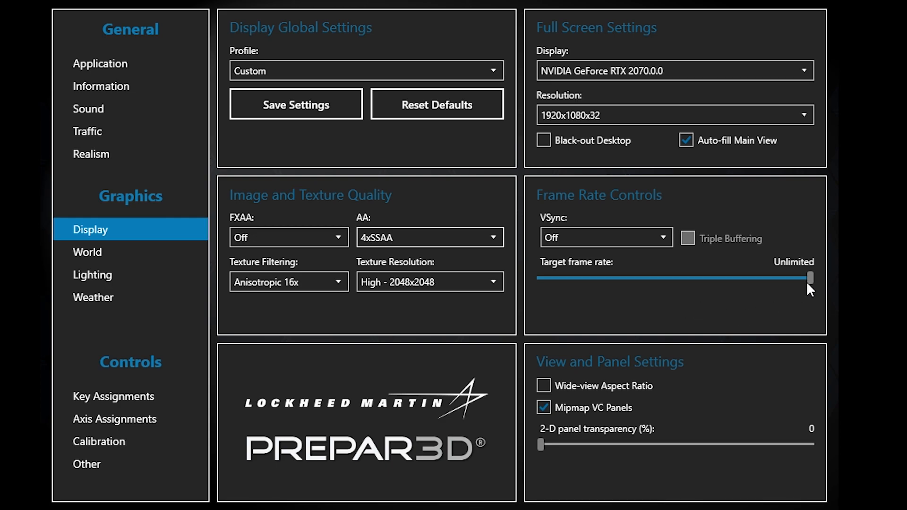
pyautogui.moveTo(573, 503)
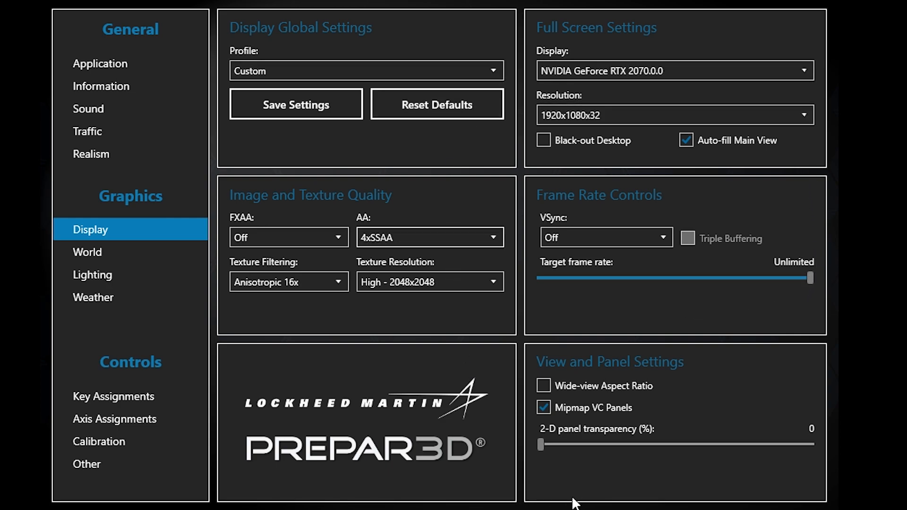
pyautogui.moveTo(769, 415)
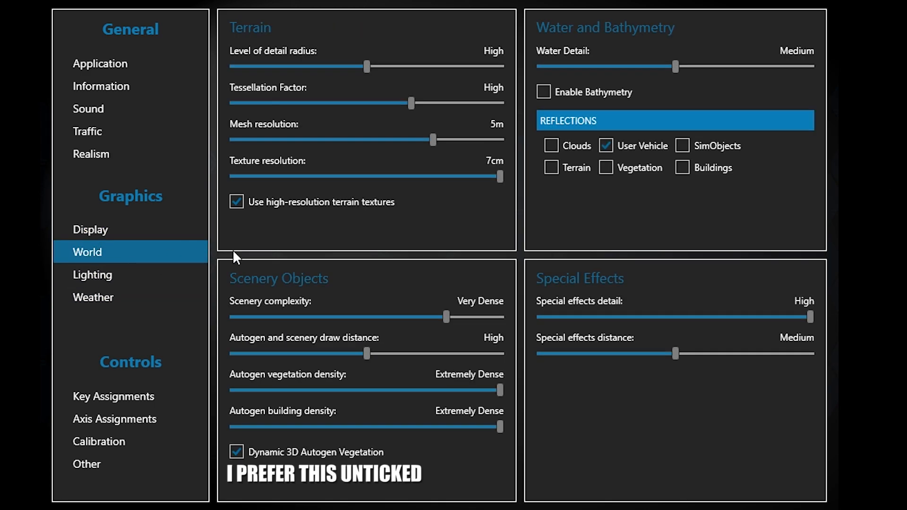
pyautogui.moveTo(447, 218)
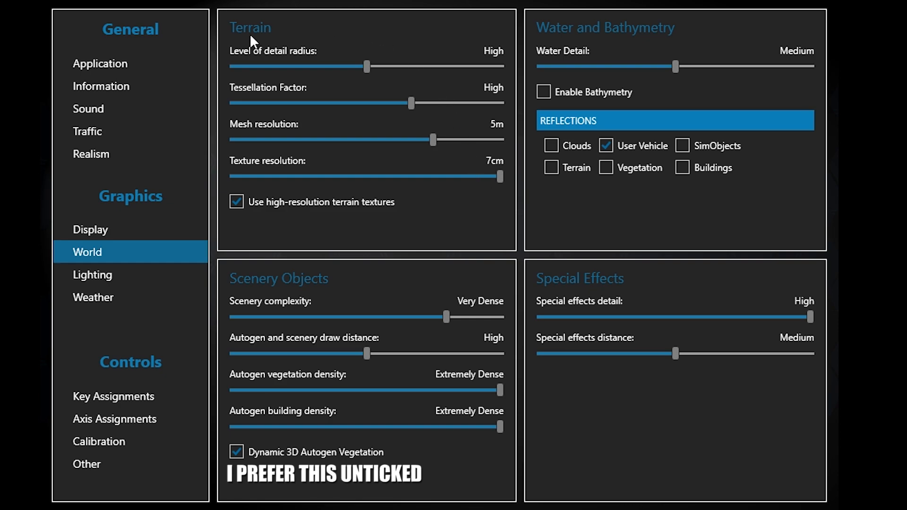
pyautogui.moveTo(284, 64)
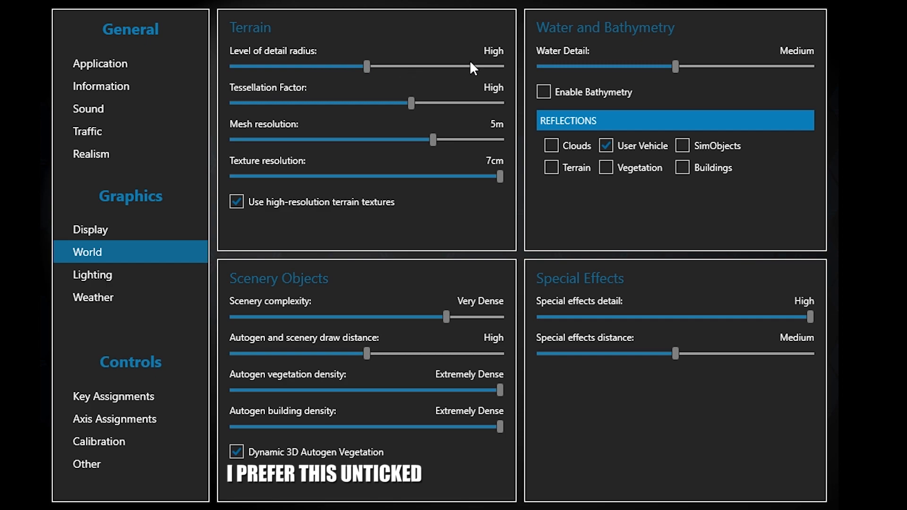
pyautogui.moveTo(410, 114)
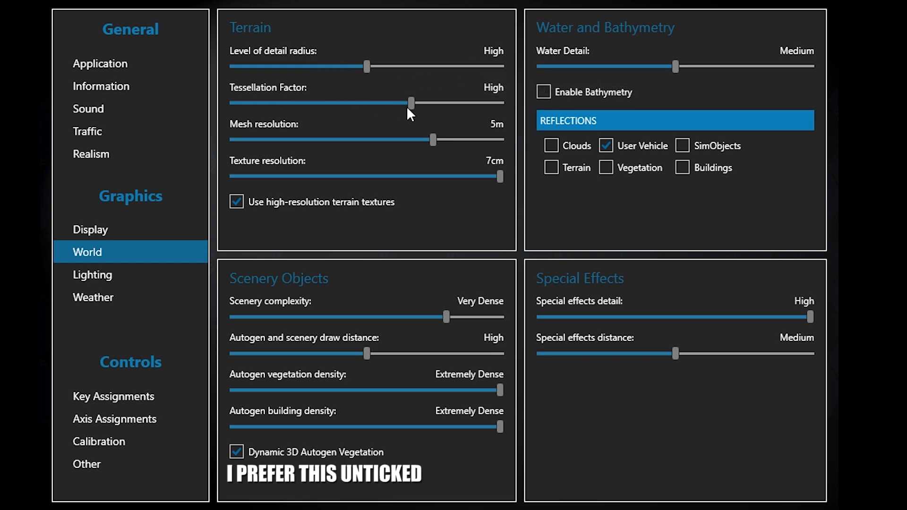
pyautogui.moveTo(264, 137)
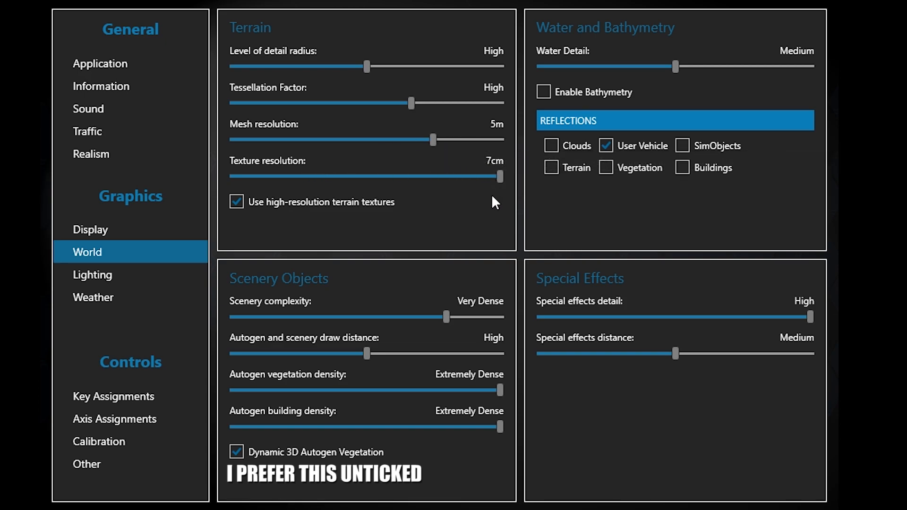
pyautogui.moveTo(283, 246)
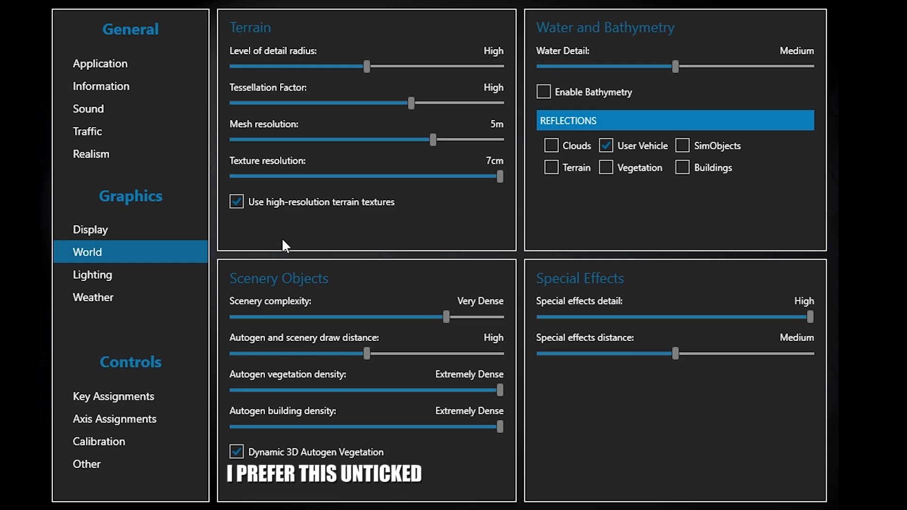
pyautogui.moveTo(380, 220)
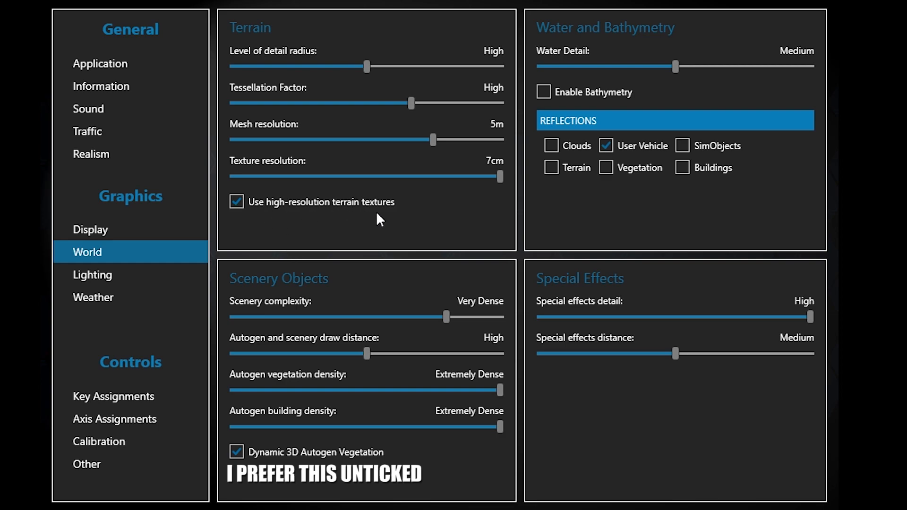
pyautogui.moveTo(421, 221)
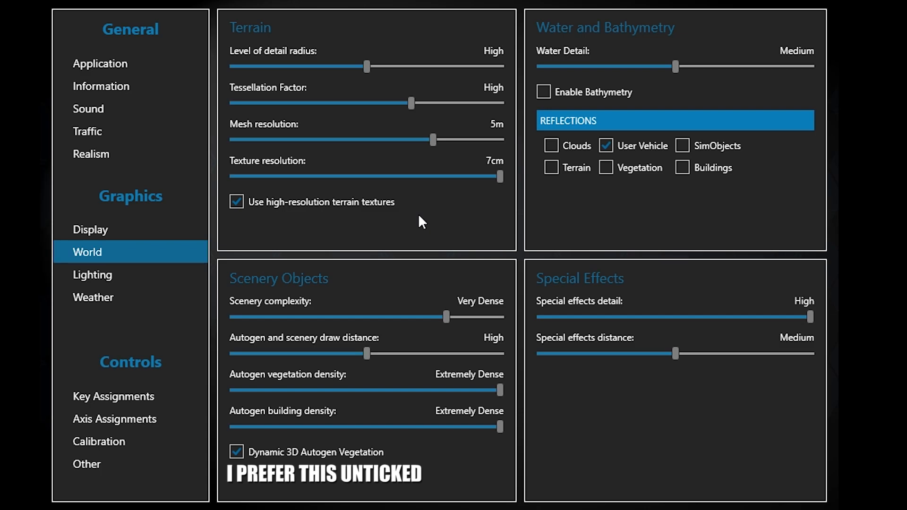
pyautogui.moveTo(467, 228)
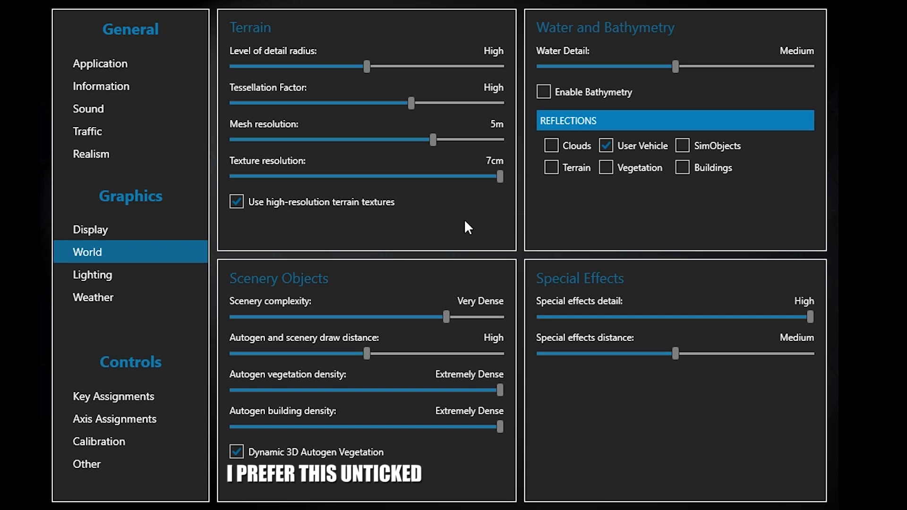
pyautogui.moveTo(327, 316)
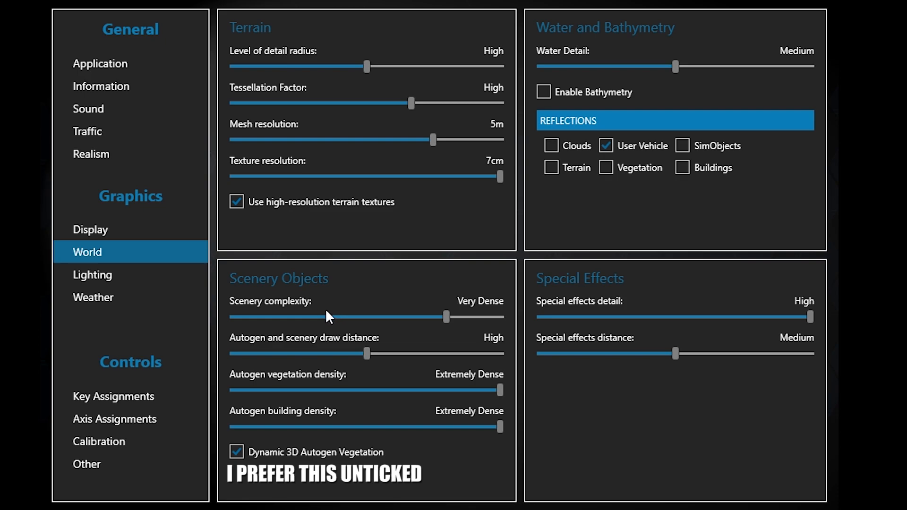
pyautogui.moveTo(441, 346)
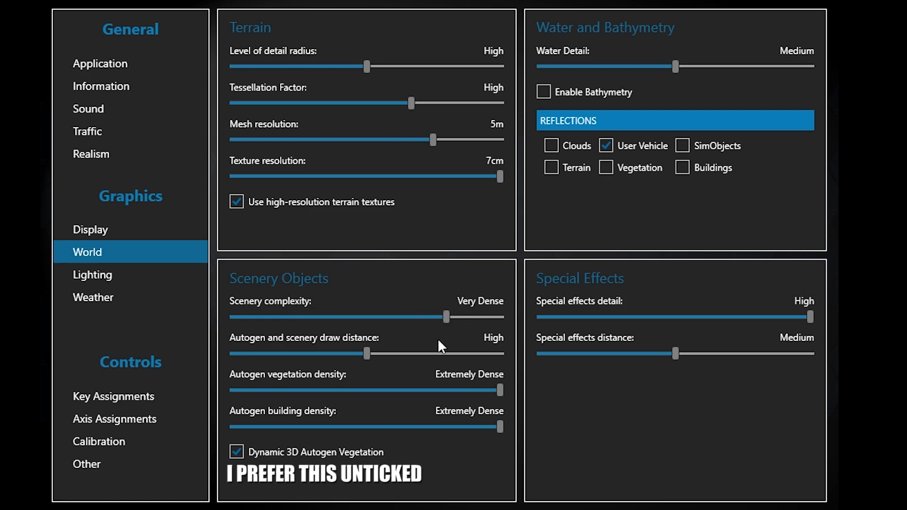
pyautogui.moveTo(420, 351)
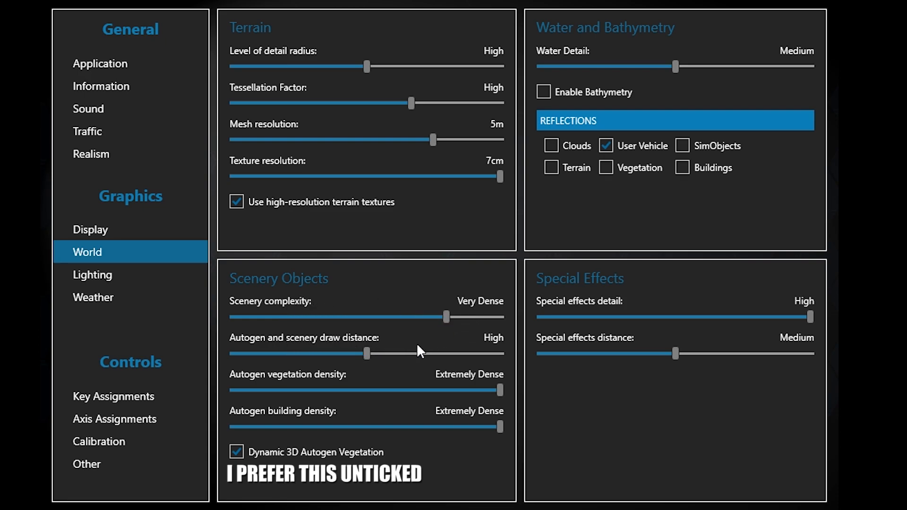
pyautogui.moveTo(508, 351)
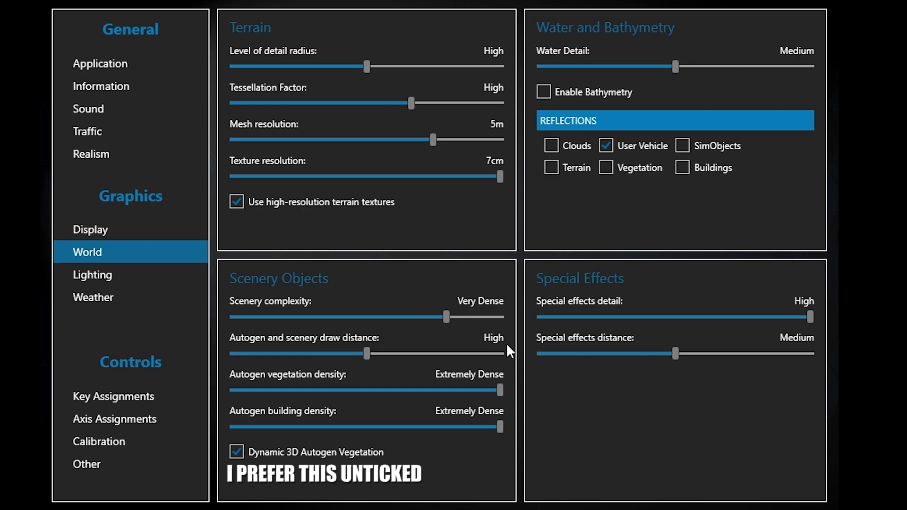
pyautogui.moveTo(515, 345)
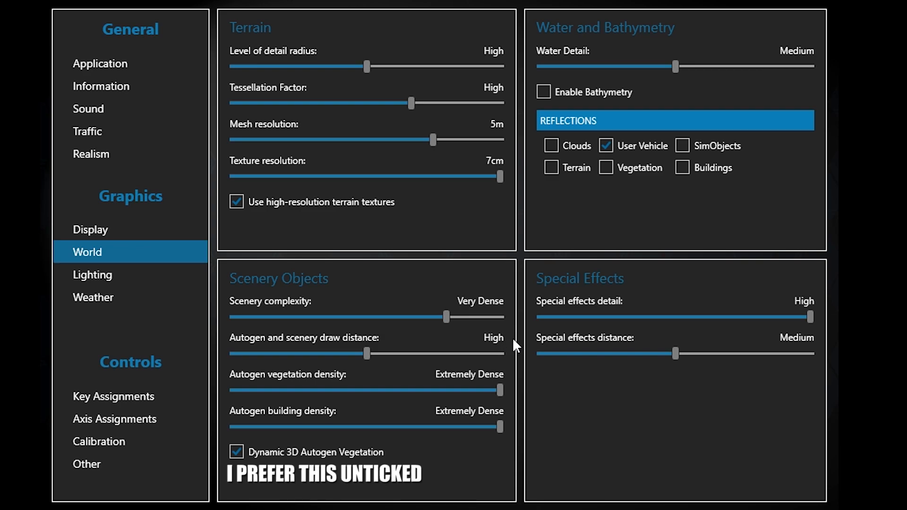
pyautogui.moveTo(364, 376)
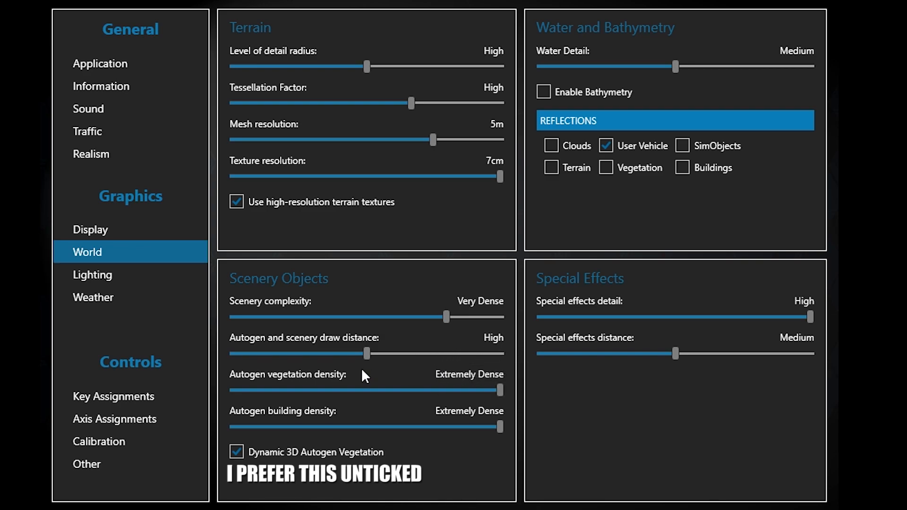
pyautogui.moveTo(292, 385)
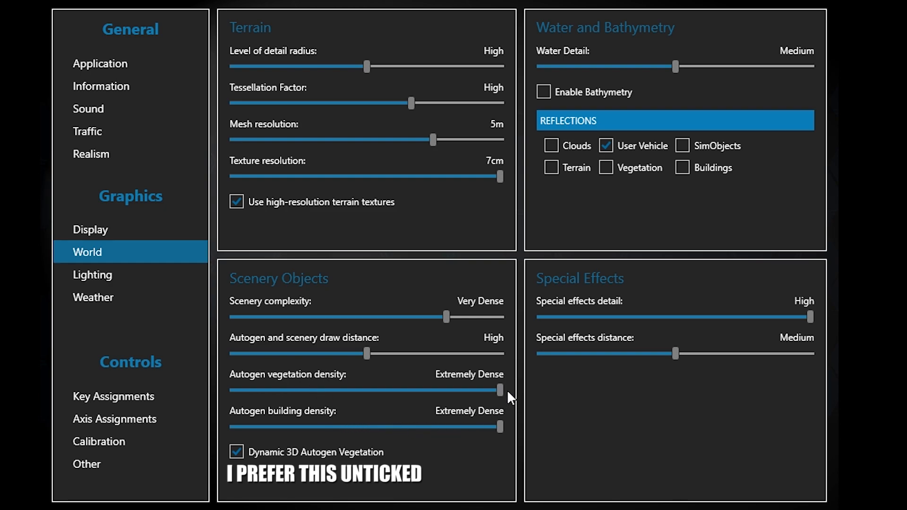
pyautogui.moveTo(514, 411)
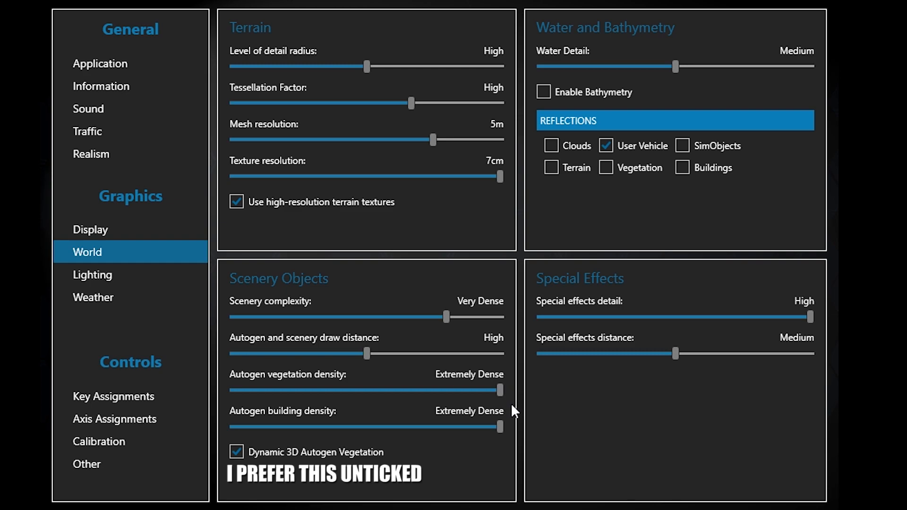
pyautogui.moveTo(560, 371)
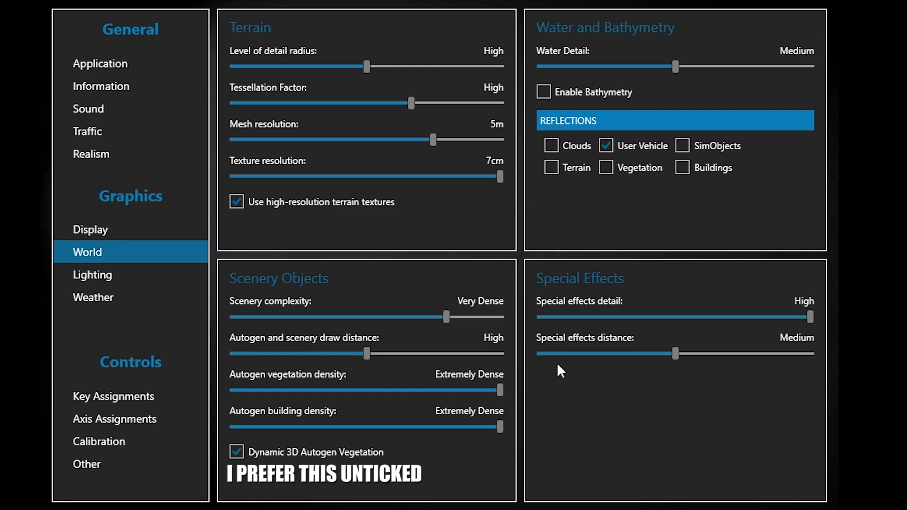
pyautogui.moveTo(549, 314)
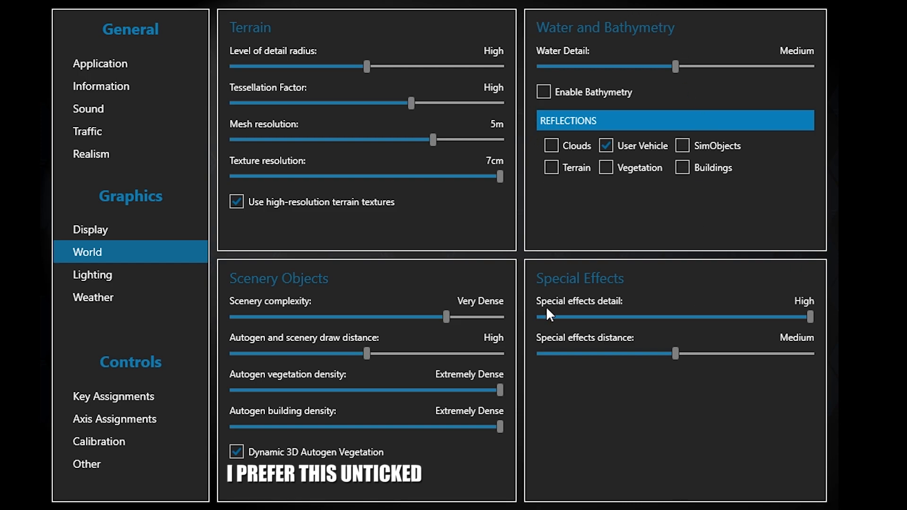
pyautogui.moveTo(533, 136)
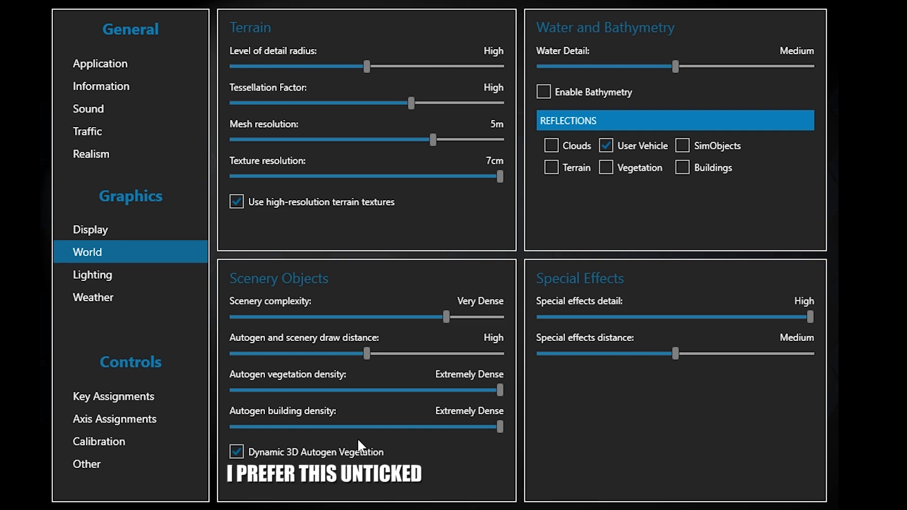
pyautogui.moveTo(413, 455)
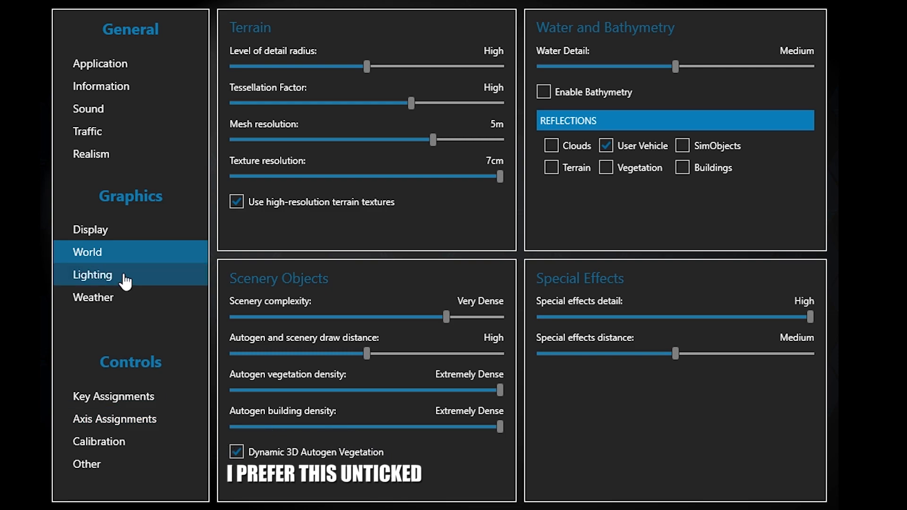
# View the Lighting page: High shadow quality and draw distance, clouds casting shadows
pyautogui.click(92, 275)
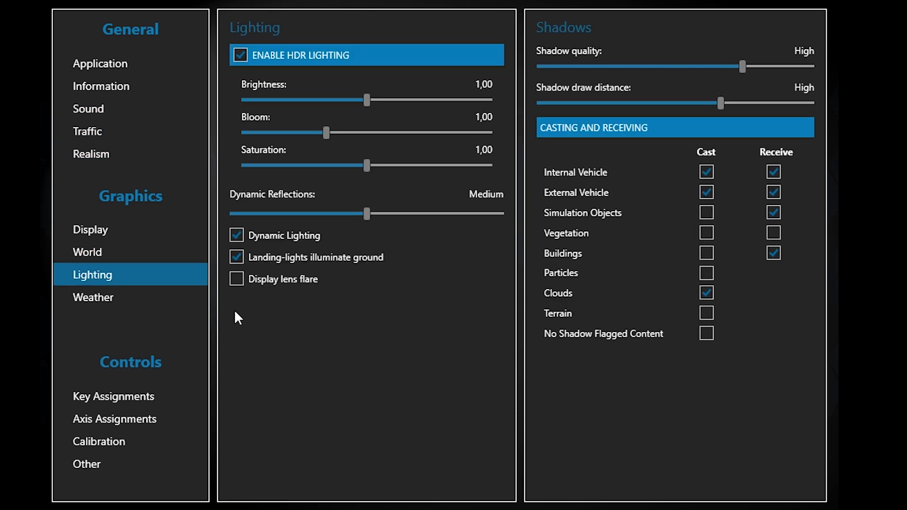
pyautogui.moveTo(523, 116)
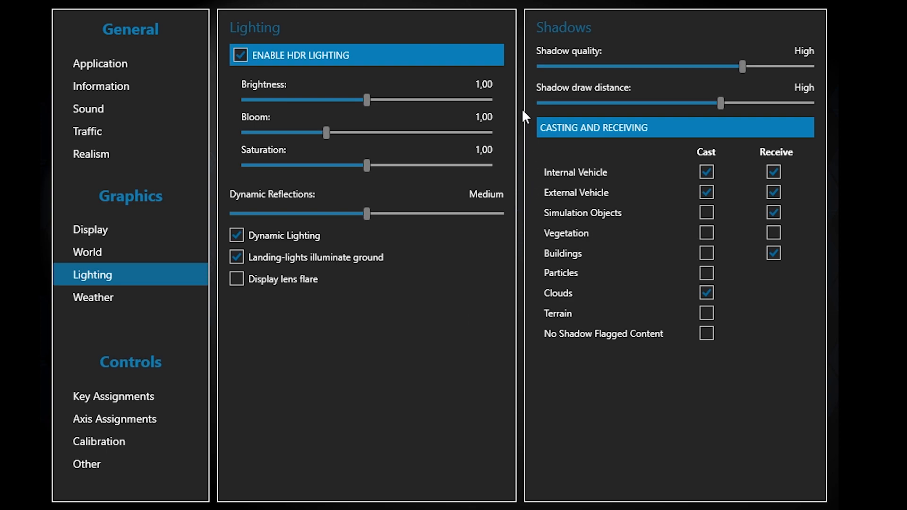
pyautogui.moveTo(349, 334)
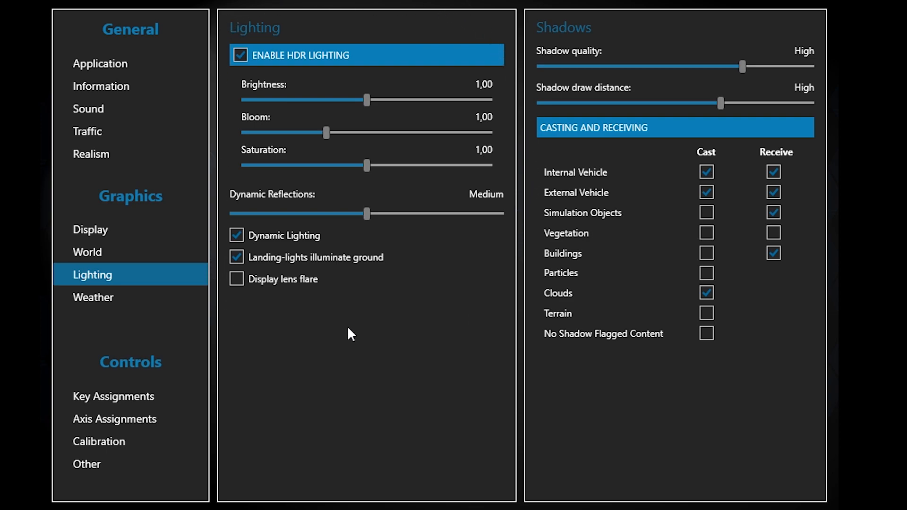
pyautogui.moveTo(487, 338)
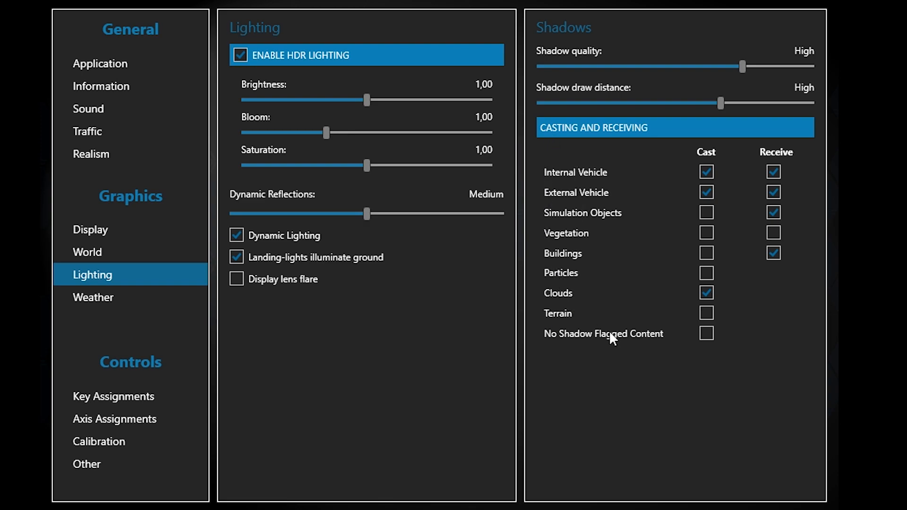
pyautogui.moveTo(631, 161)
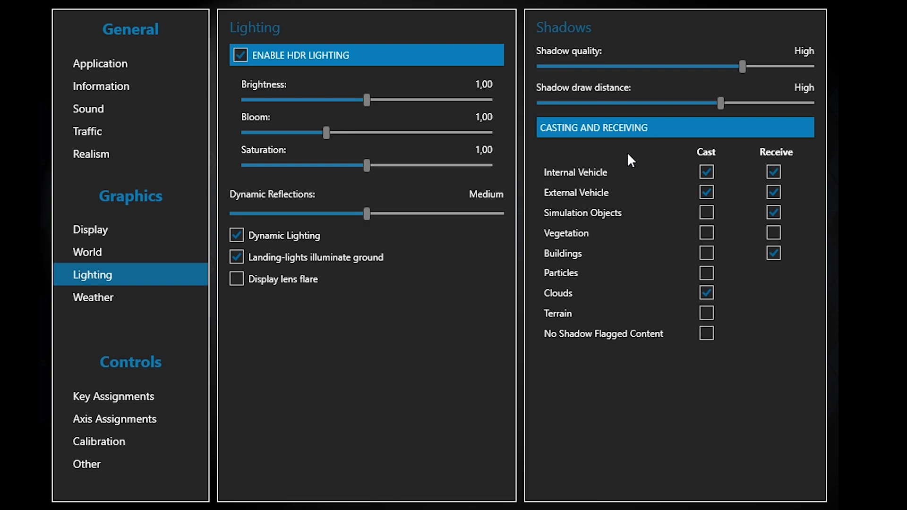
pyautogui.moveTo(547, 329)
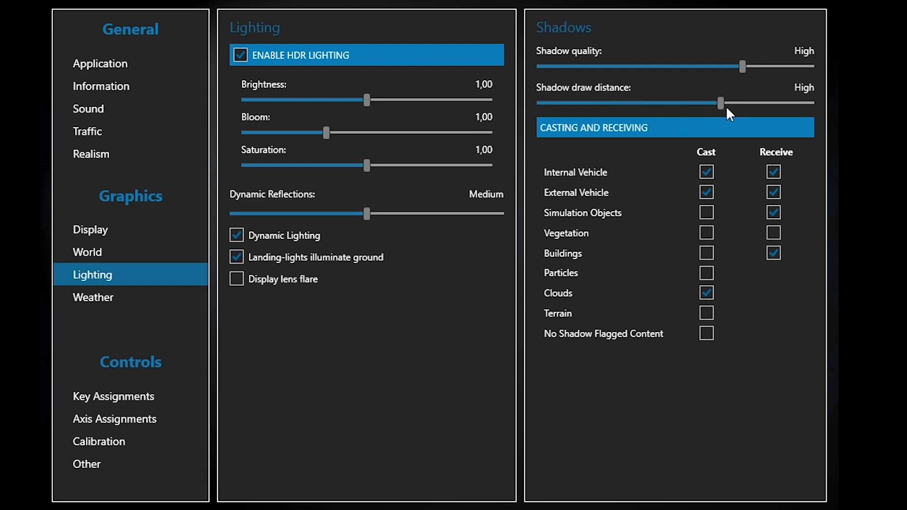
pyautogui.moveTo(358, 242)
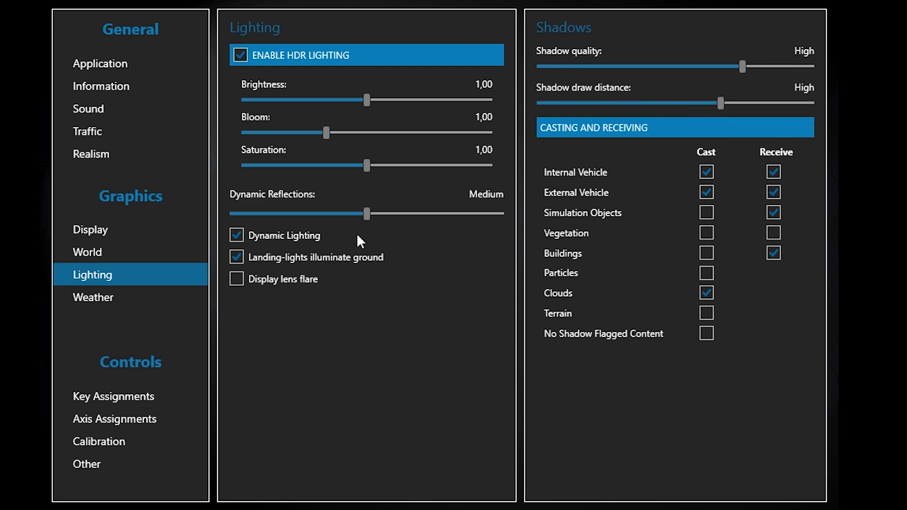
pyautogui.moveTo(435, 281)
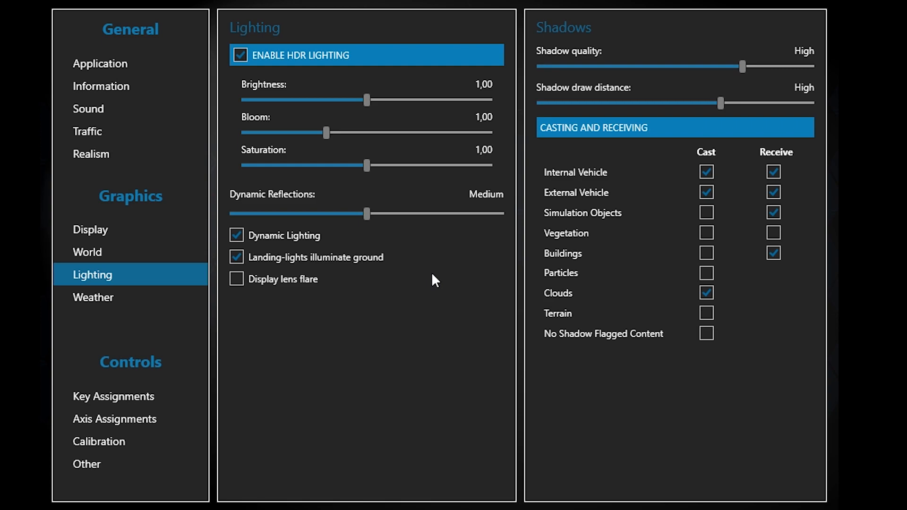
pyautogui.click(237, 257)
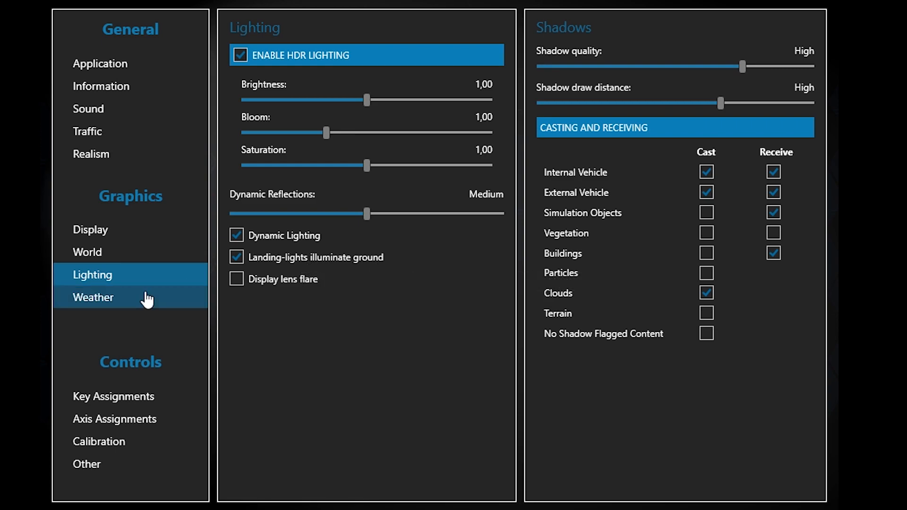
# Show Weather settings: detailed clouds, 60 mi cloud draw distance, maximum coverage density
pyautogui.click(93, 297)
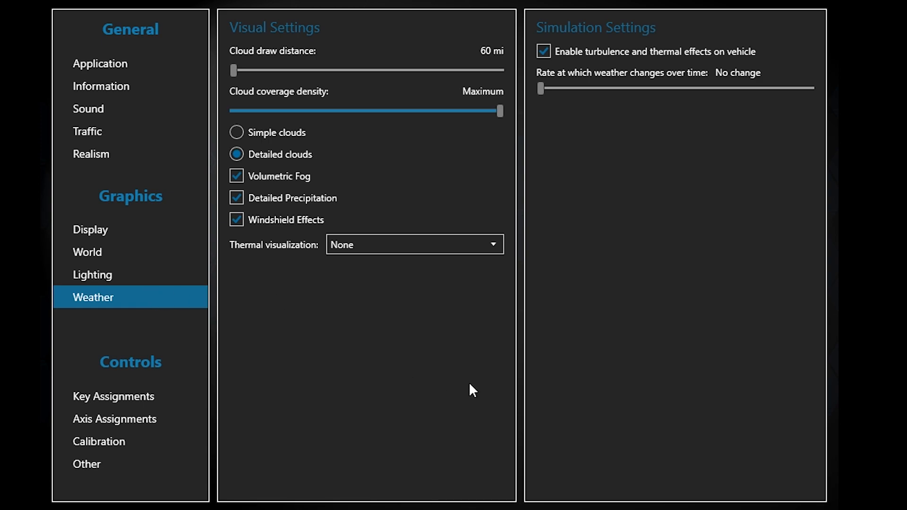
pyautogui.moveTo(257, 72)
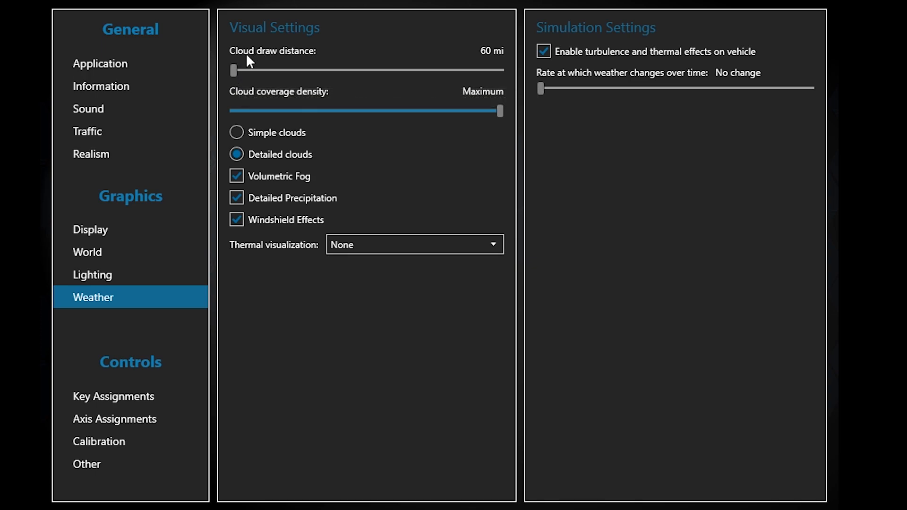
pyautogui.moveTo(322, 75)
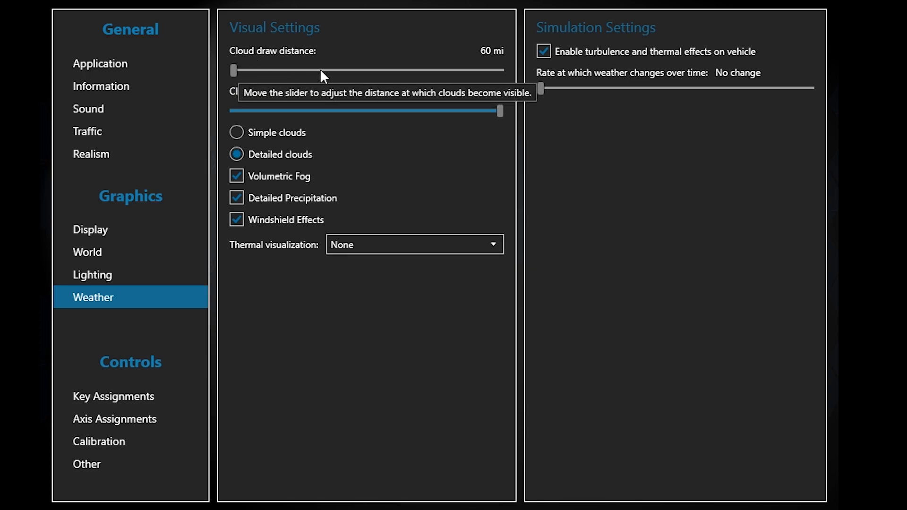
pyautogui.moveTo(436, 76)
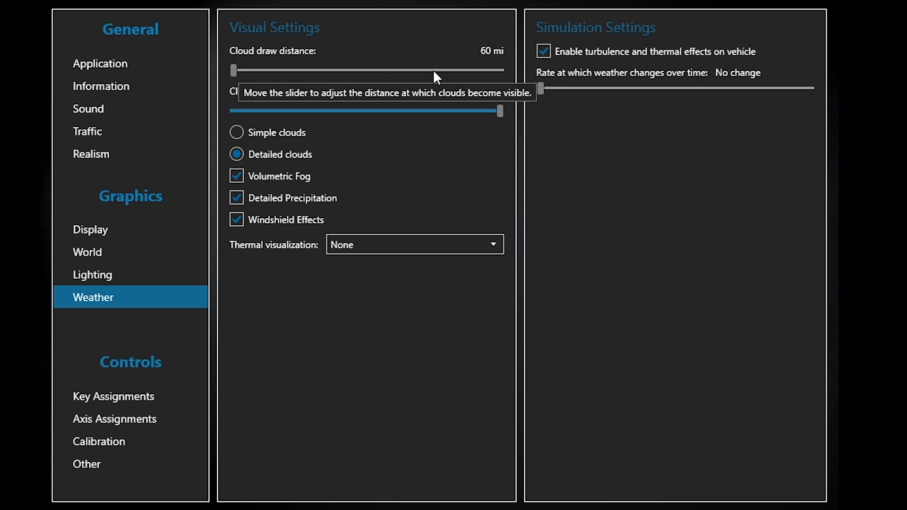
pyautogui.moveTo(495, 62)
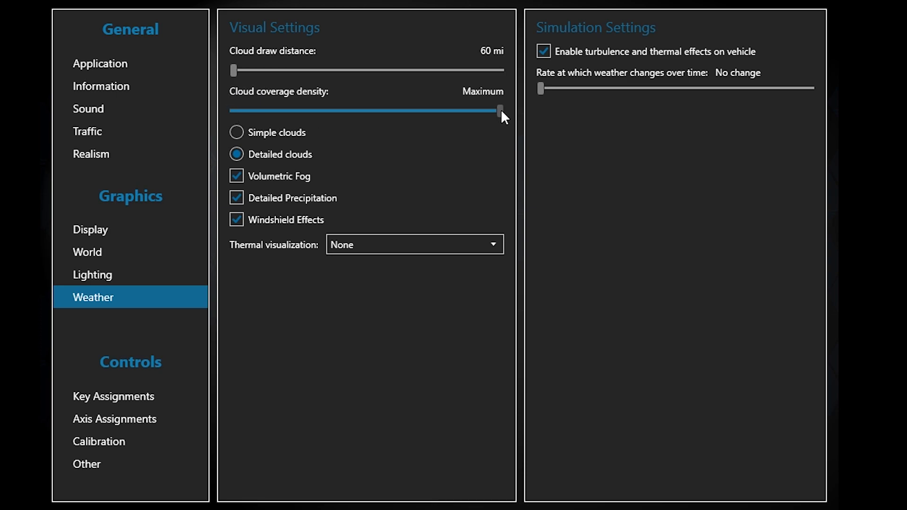
pyautogui.moveTo(552, 160)
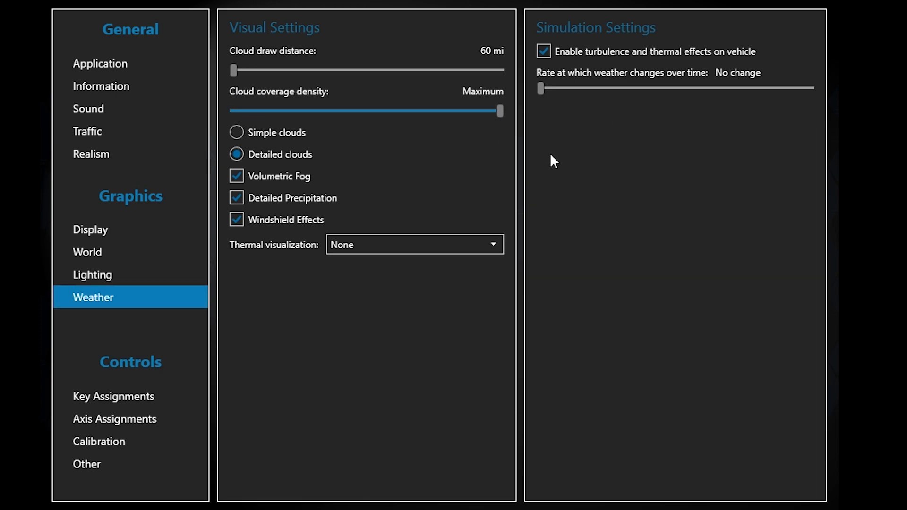
pyautogui.moveTo(547, 151)
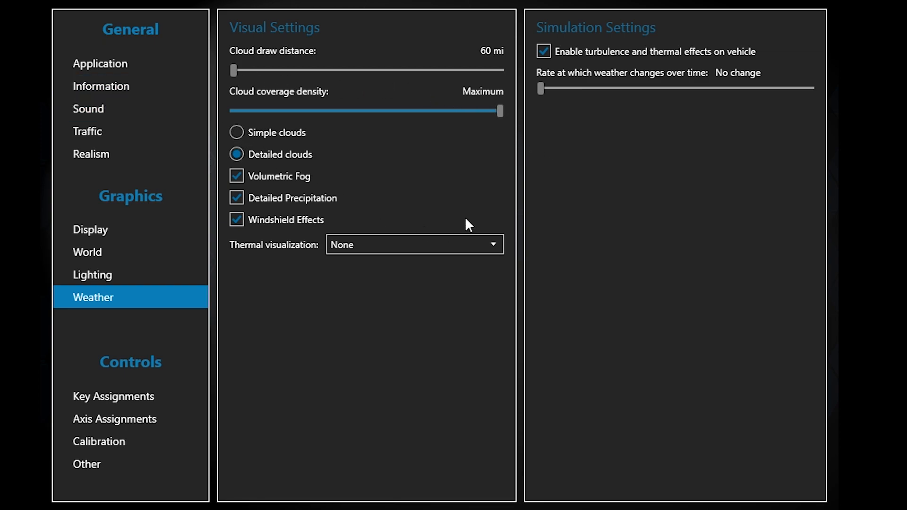
pyautogui.moveTo(343, 173)
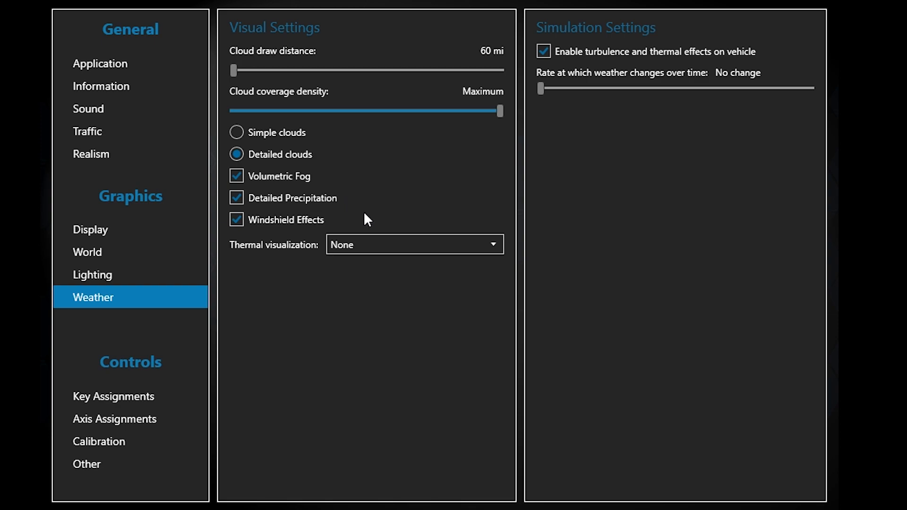
pyautogui.moveTo(552, 209)
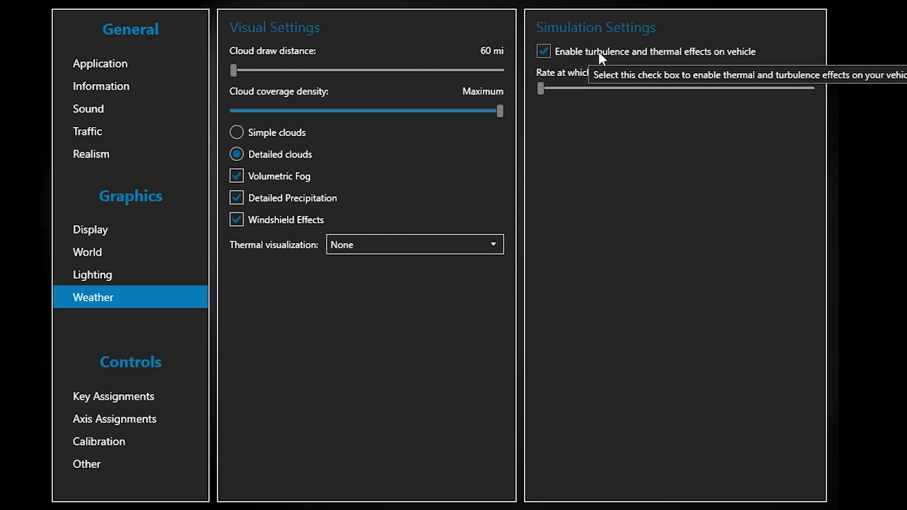
pyautogui.moveTo(684, 174)
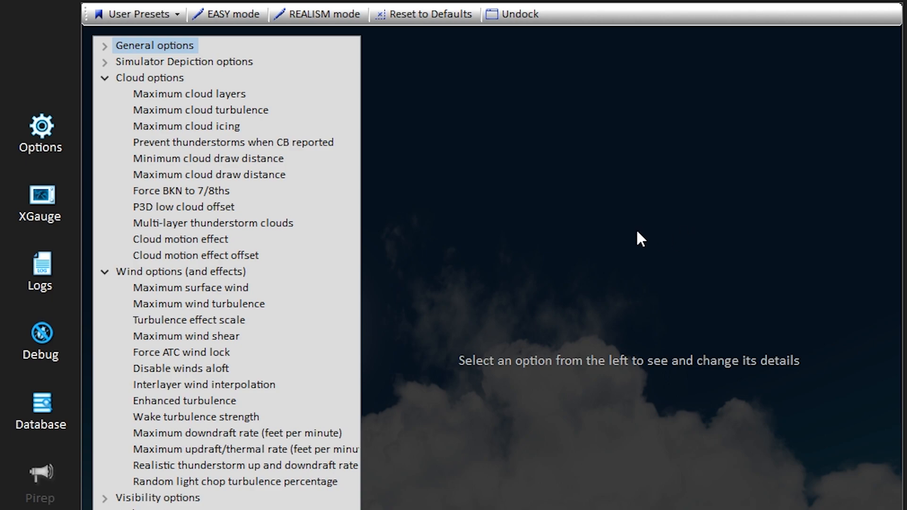
# Inspect the Active Sky cloud draw distance sliders, minimum 60 and maximum 110
pyautogui.click(207, 158)
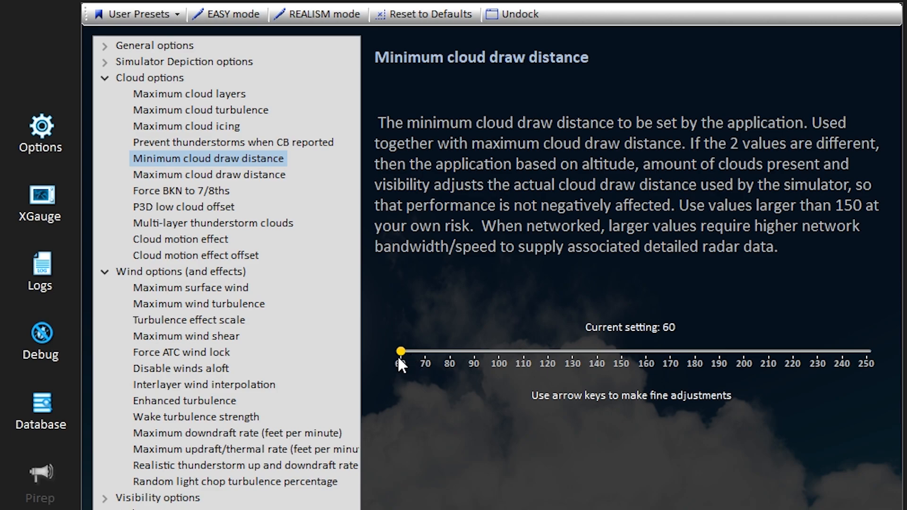
pyautogui.moveTo(260, 196)
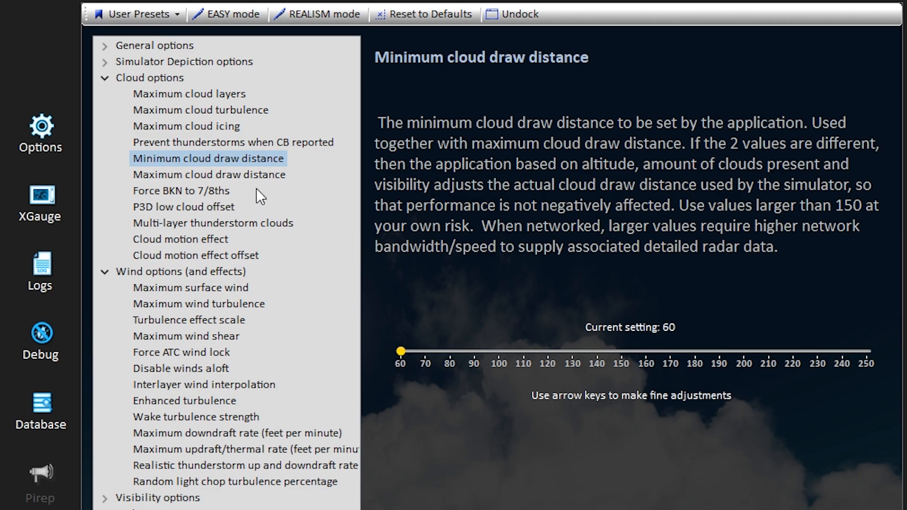
pyautogui.click(208, 175)
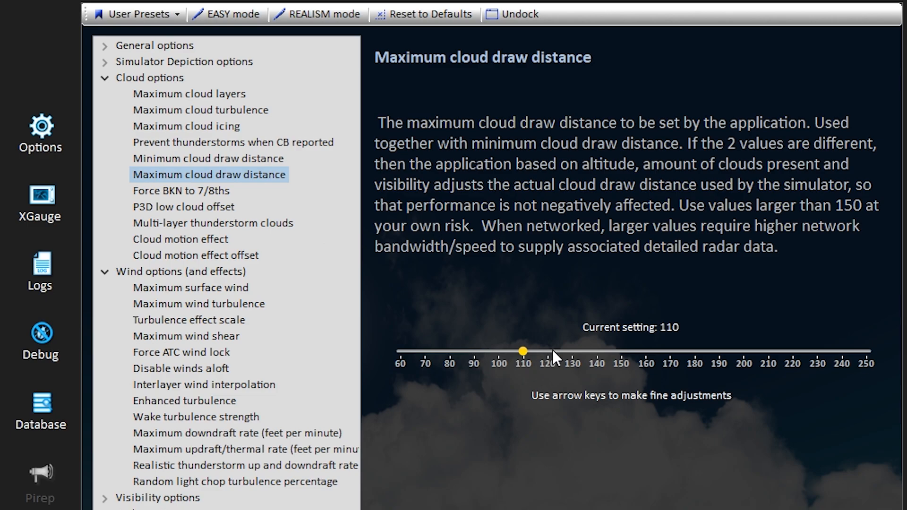
pyautogui.moveTo(527, 358)
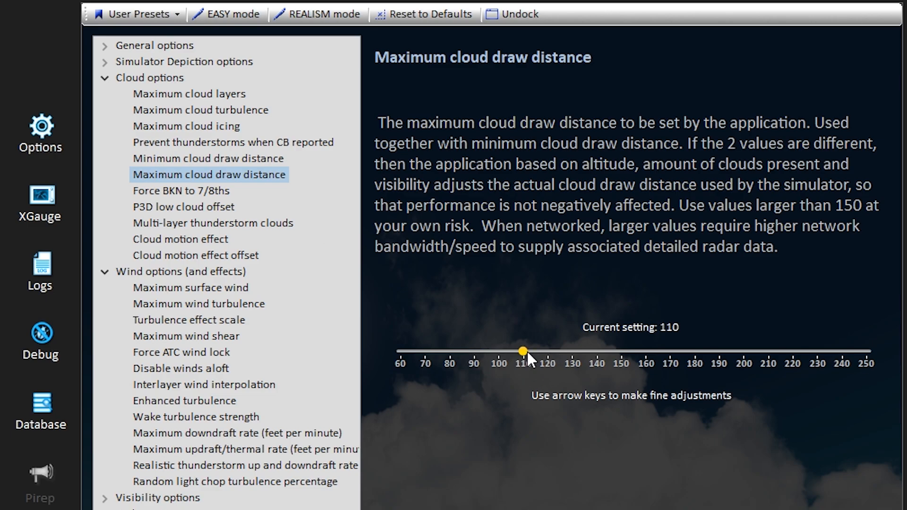
pyautogui.moveTo(493, 309)
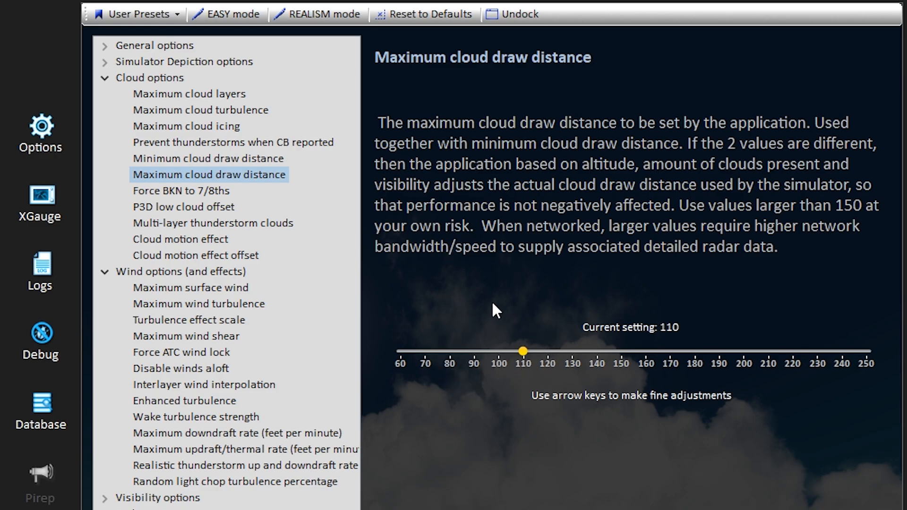
pyautogui.moveTo(436, 370)
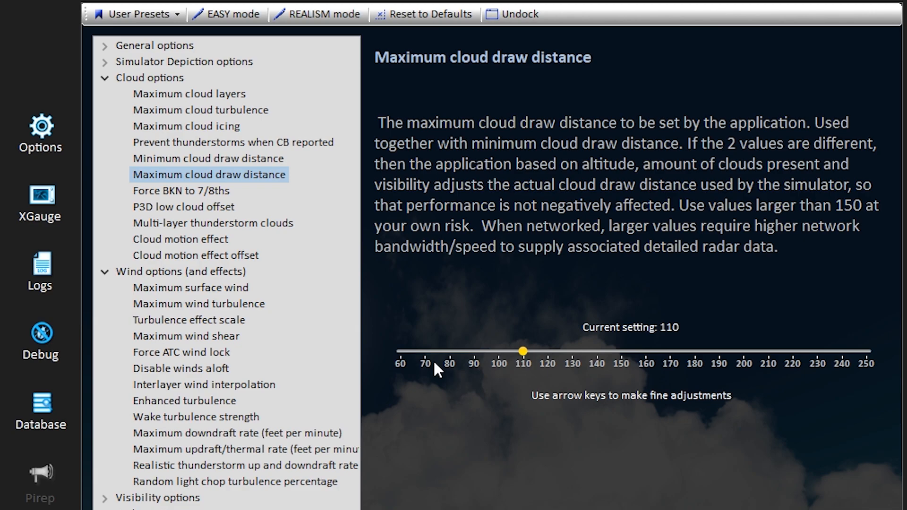
pyautogui.moveTo(418, 360)
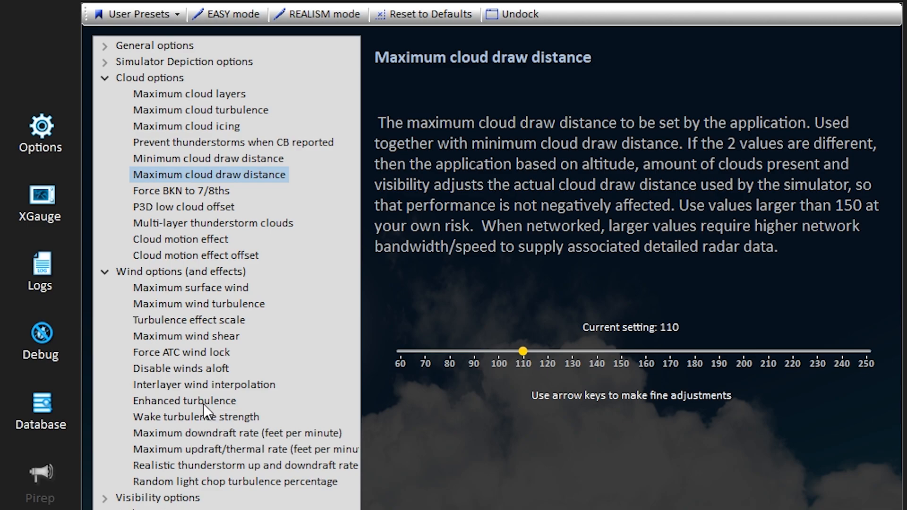
pyautogui.click(184, 400)
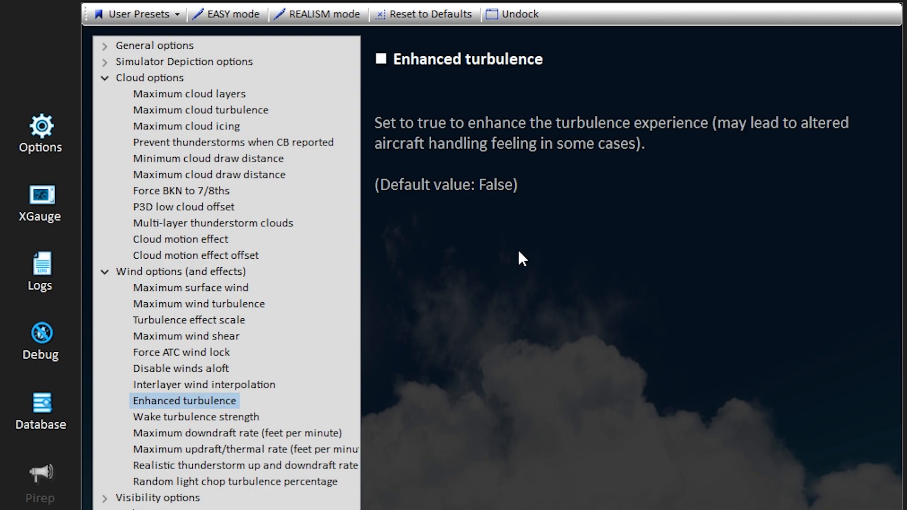
pyautogui.moveTo(463, 107)
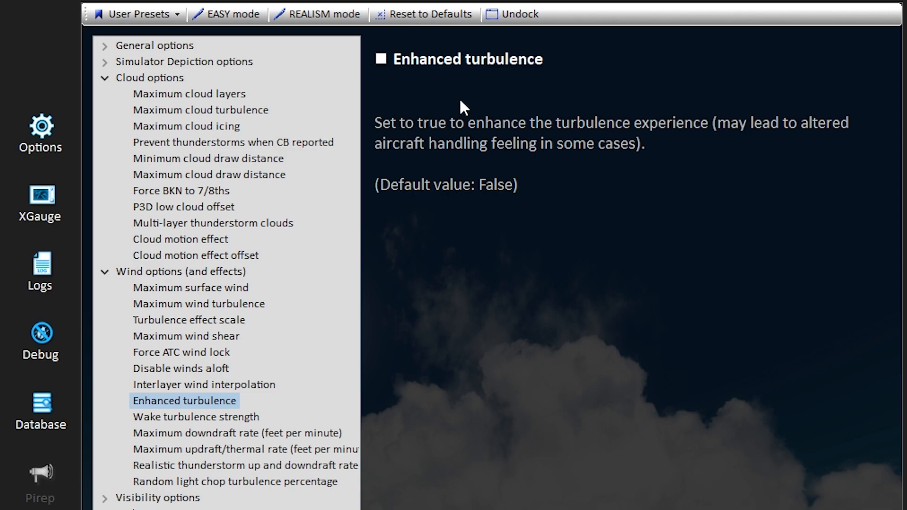
pyautogui.moveTo(394, 88)
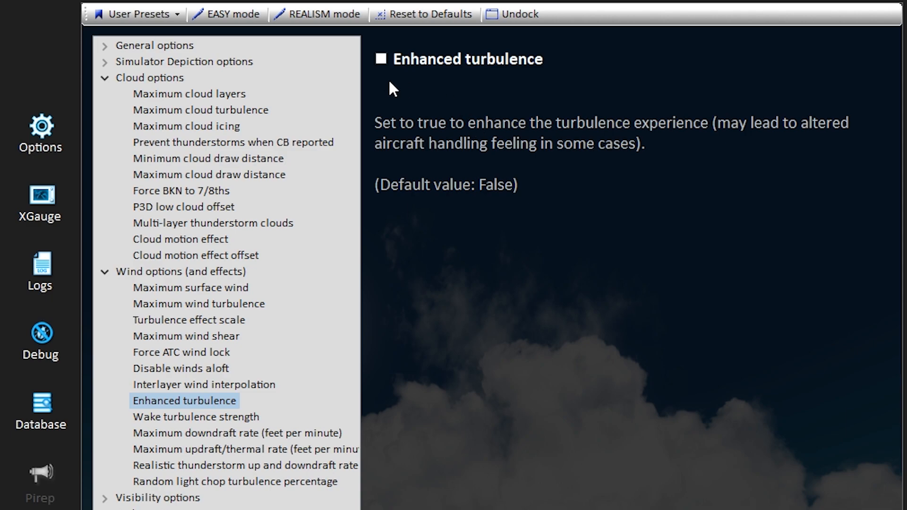
pyautogui.moveTo(554, 198)
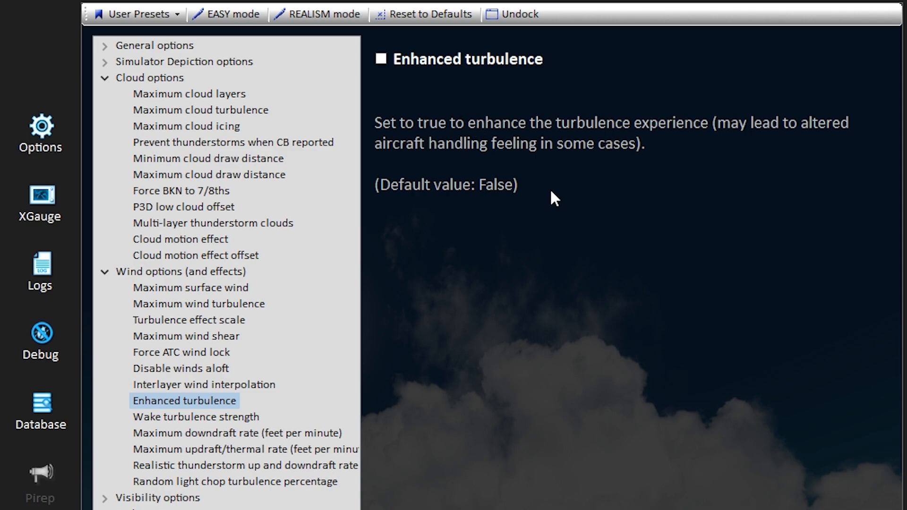
pyautogui.moveTo(556, 194)
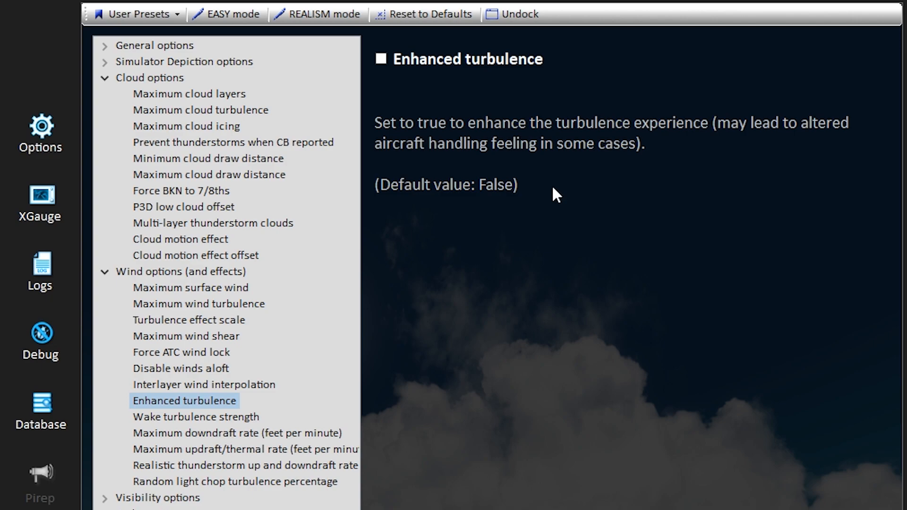
pyautogui.click(381, 58)
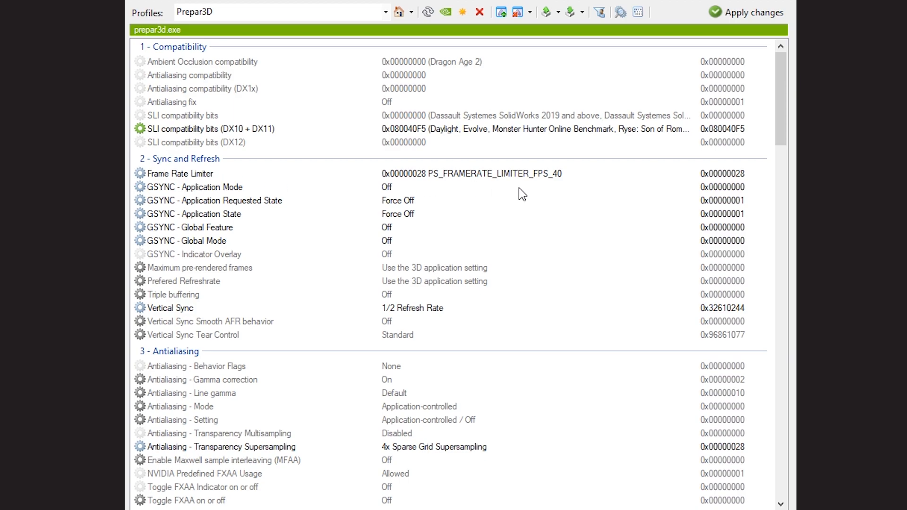
pyautogui.moveTo(572, 185)
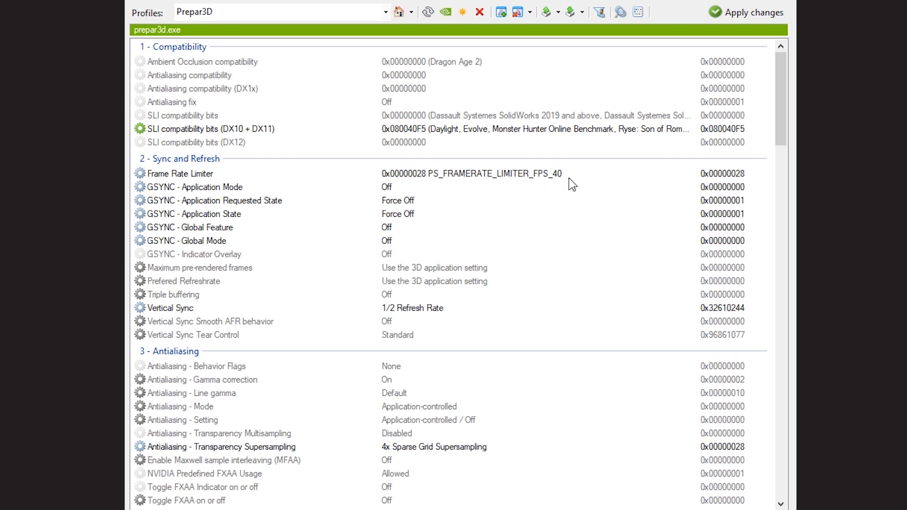
pyautogui.moveTo(587, 176)
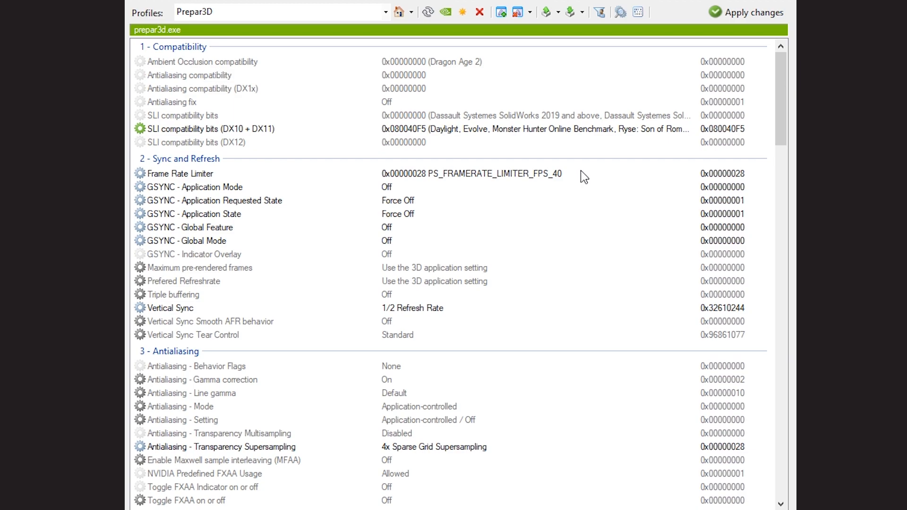
pyautogui.moveTo(554, 178)
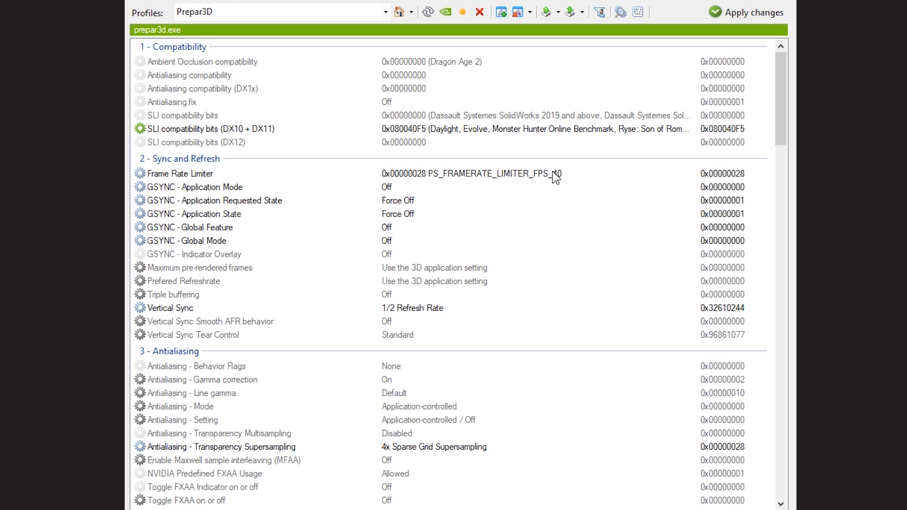
# Check the FPS_40 frame rate limiter and keep vertical sync at 1/2 Refresh Rate
pyautogui.click(181, 173)
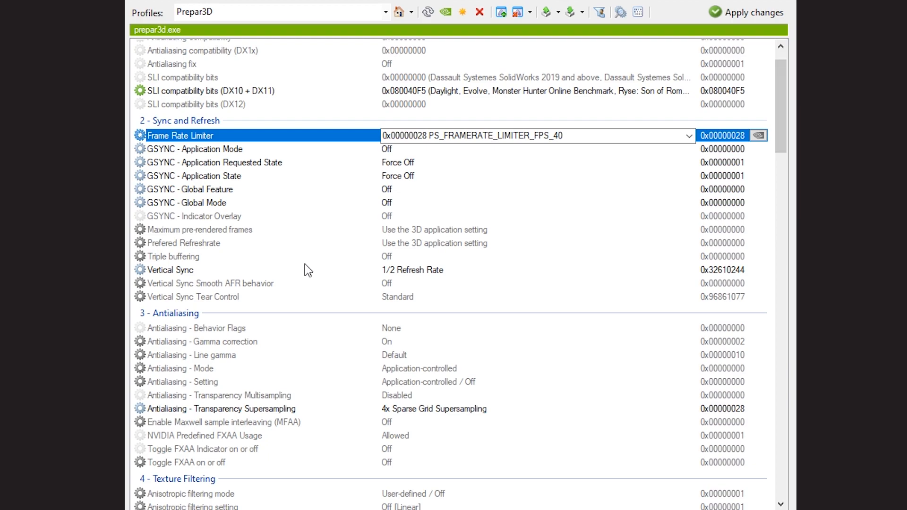
pyautogui.moveTo(490, 276)
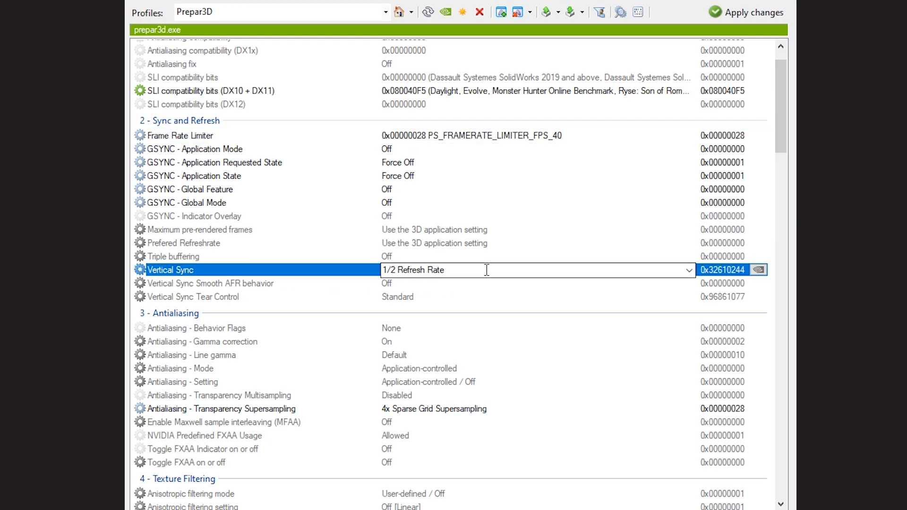
pyautogui.moveTo(615, 270)
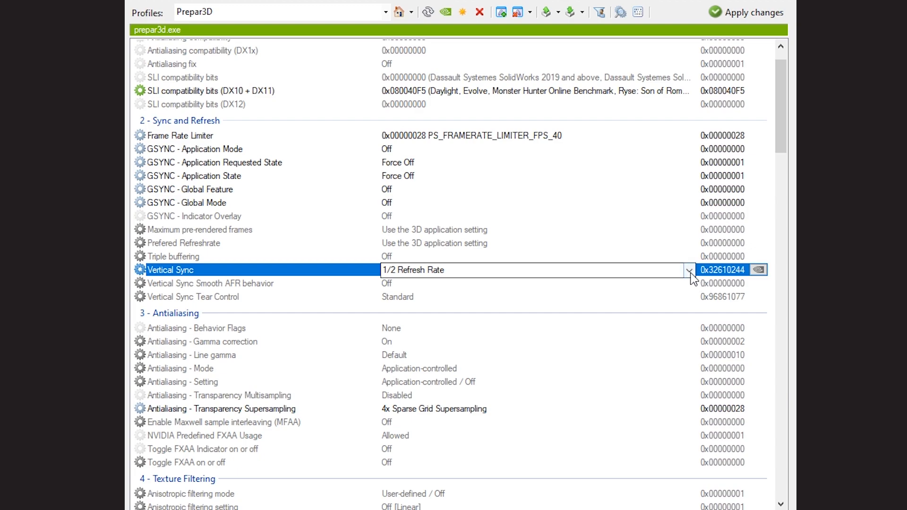
pyautogui.click(687, 269)
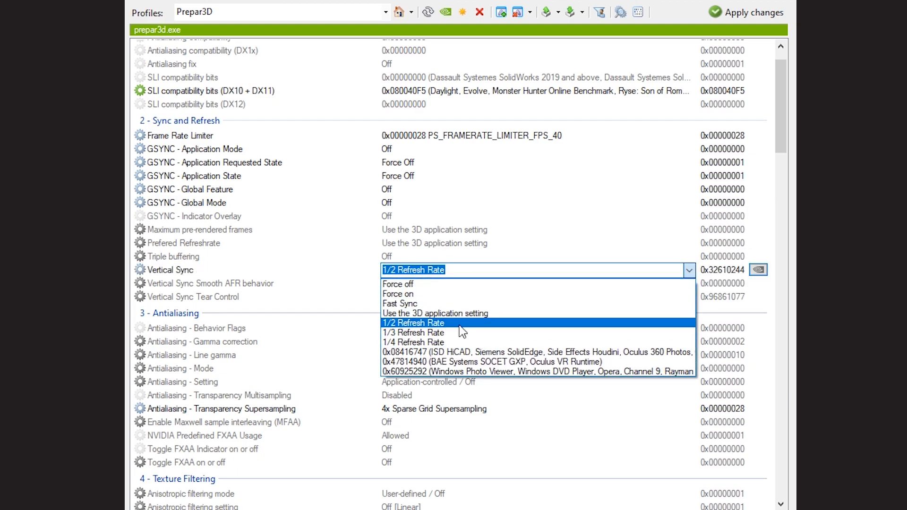
pyautogui.click(413, 323)
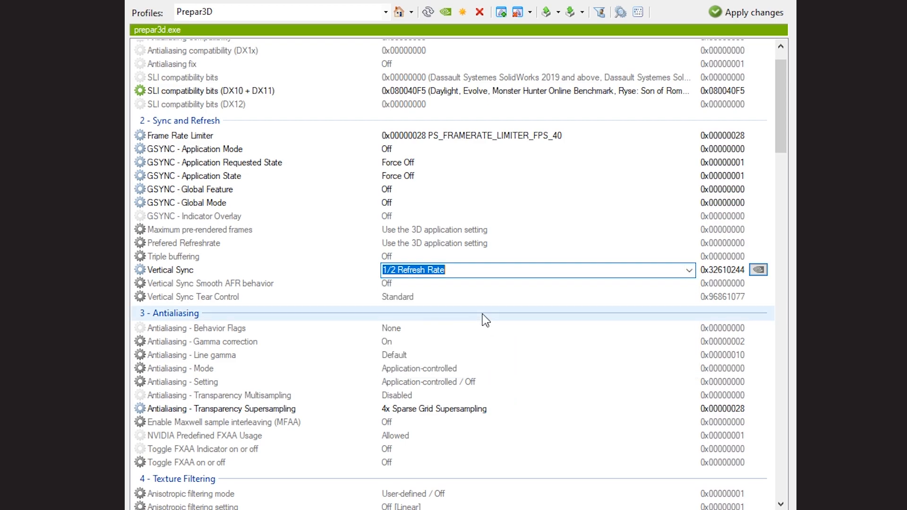
# Keep multi-display acceleration at Single display performance mode and power management at Optimal performance
pyautogui.scroll(-3)
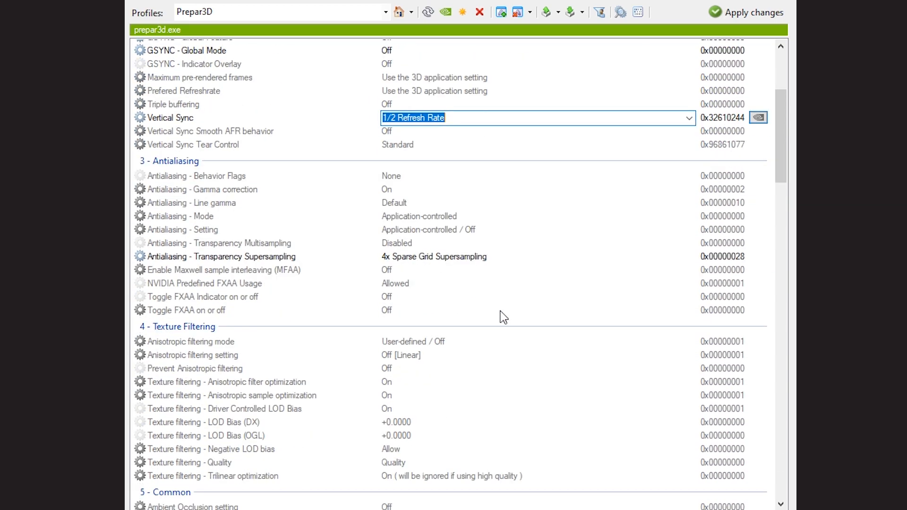
pyautogui.moveTo(513, 267)
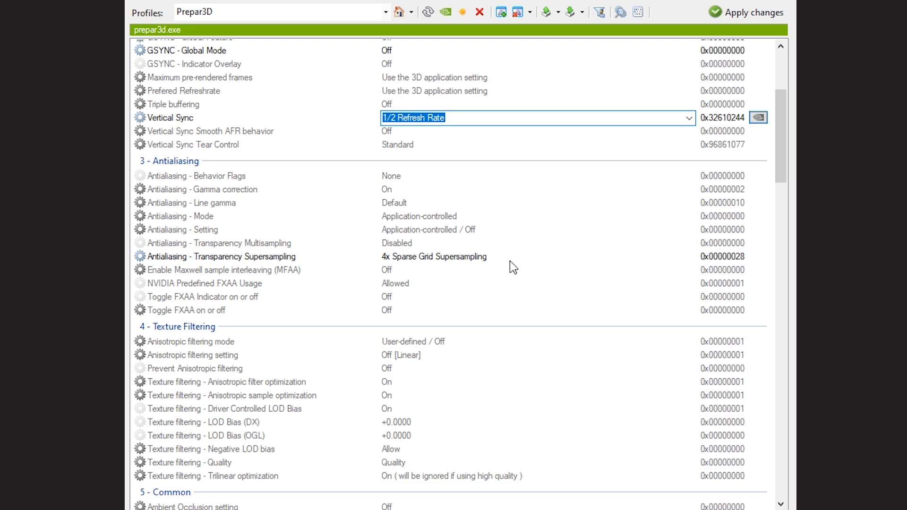
pyautogui.click(231, 256)
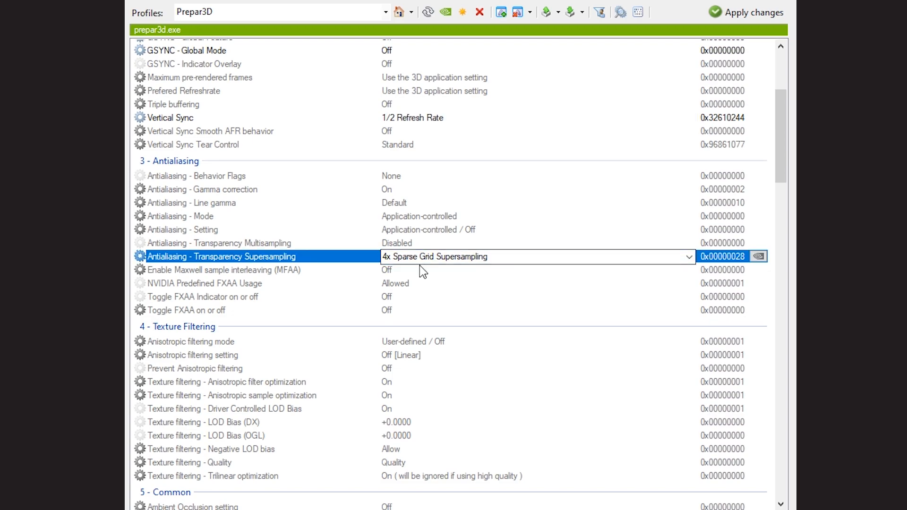
pyautogui.moveTo(675, 276)
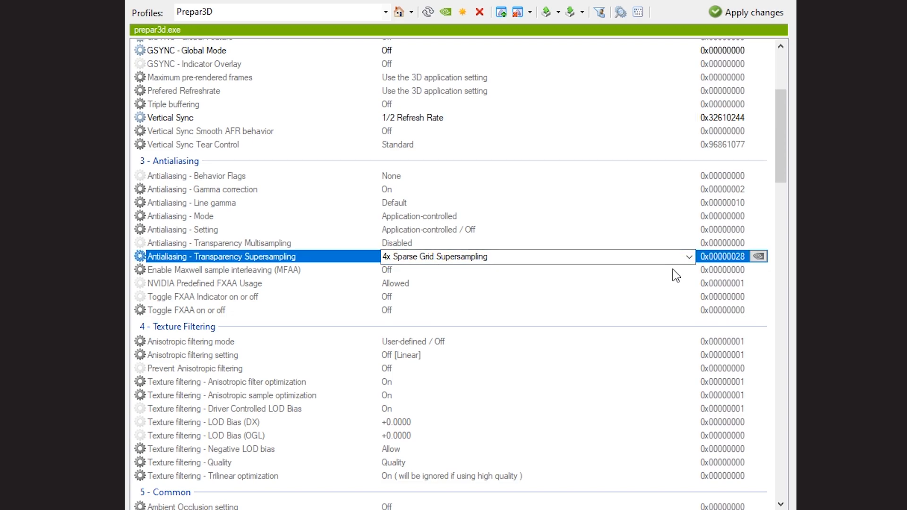
pyautogui.scroll(-3)
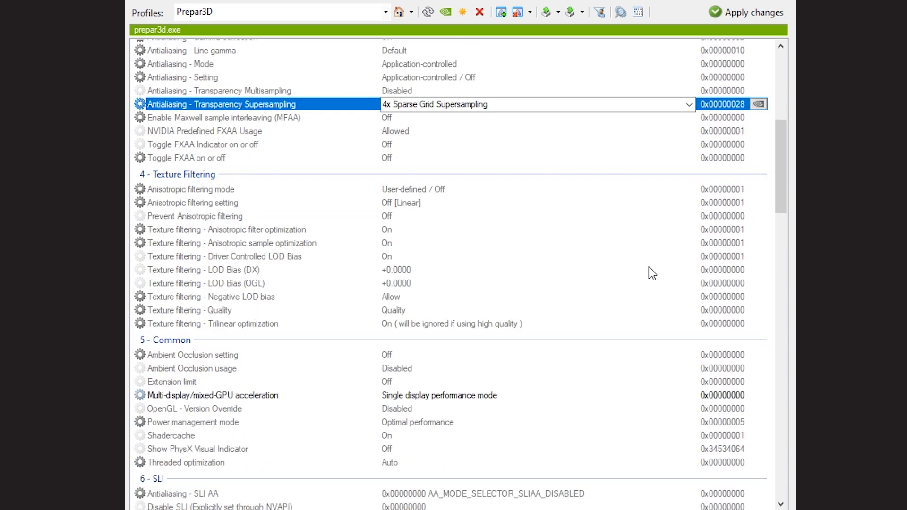
pyautogui.scroll(-3)
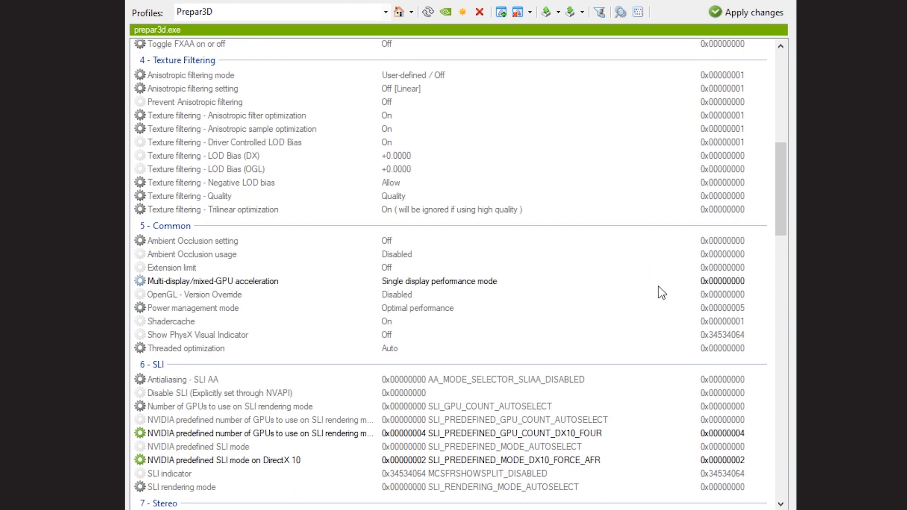
pyautogui.click(212, 281)
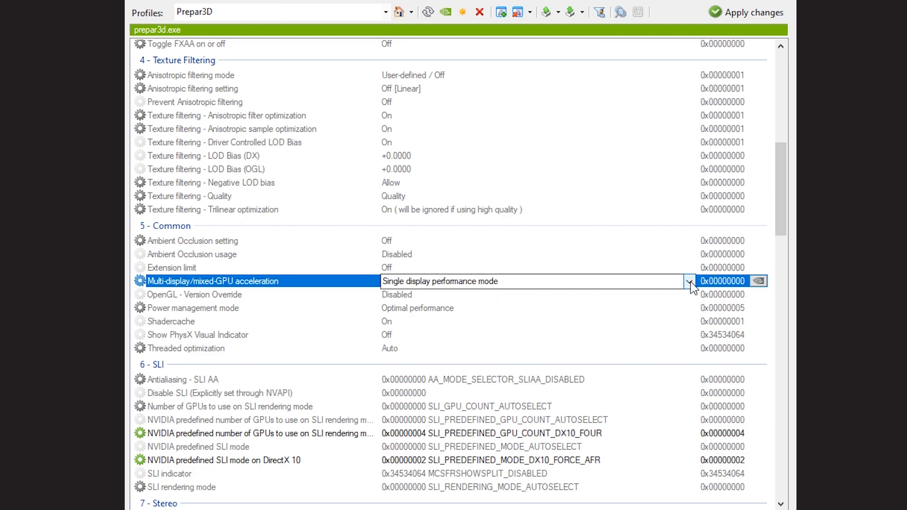
pyautogui.click(689, 281)
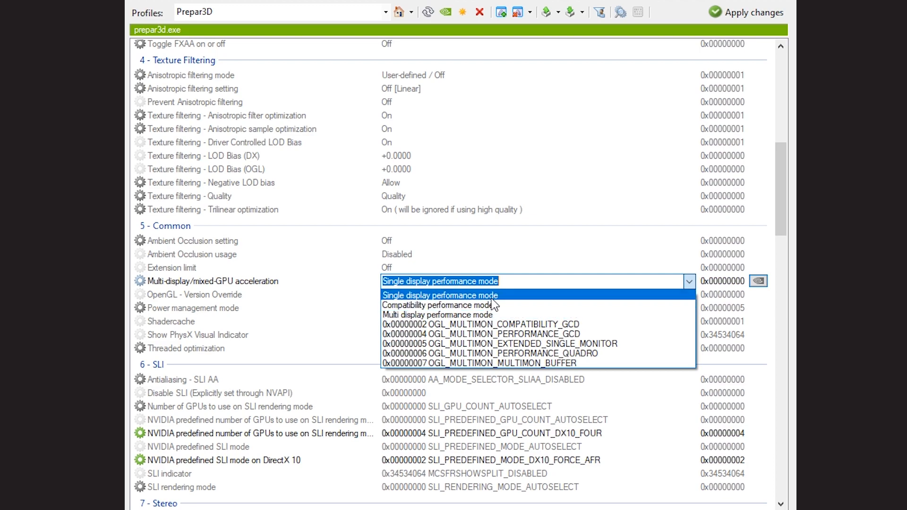
pyautogui.click(438, 295)
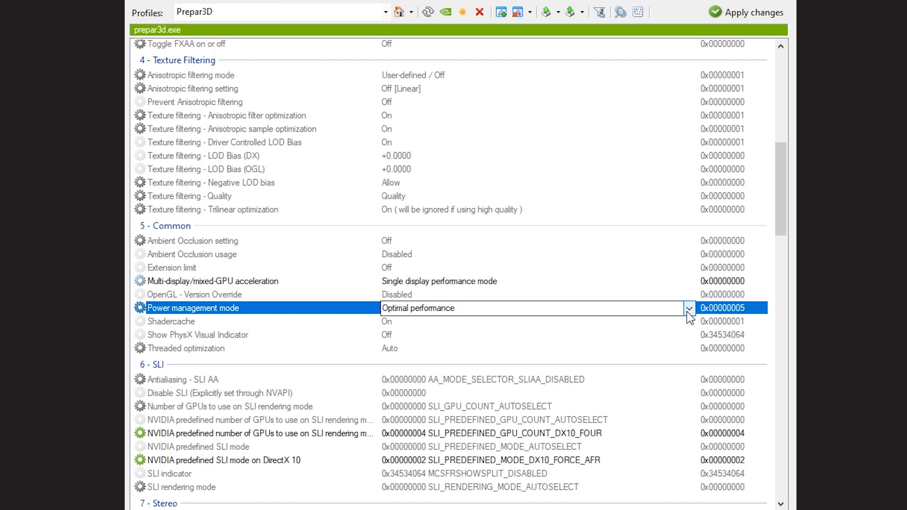
pyautogui.click(688, 308)
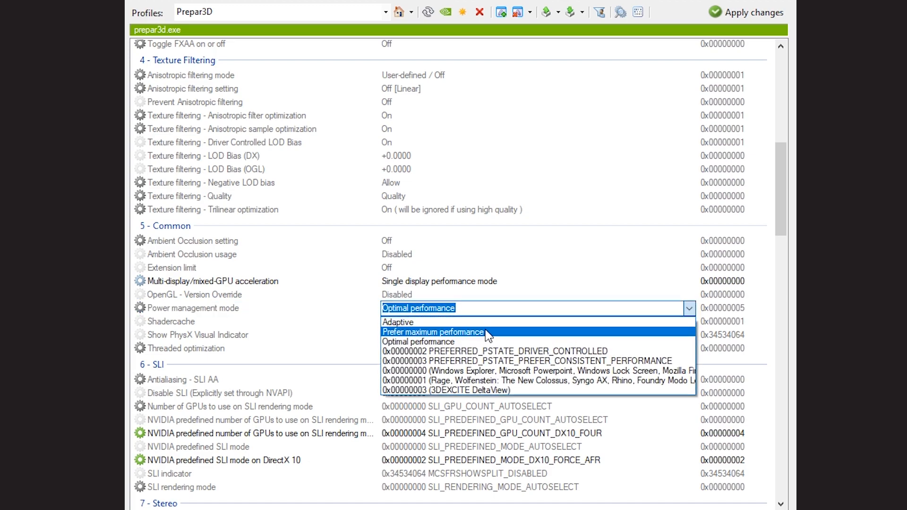
pyautogui.moveTo(460, 341)
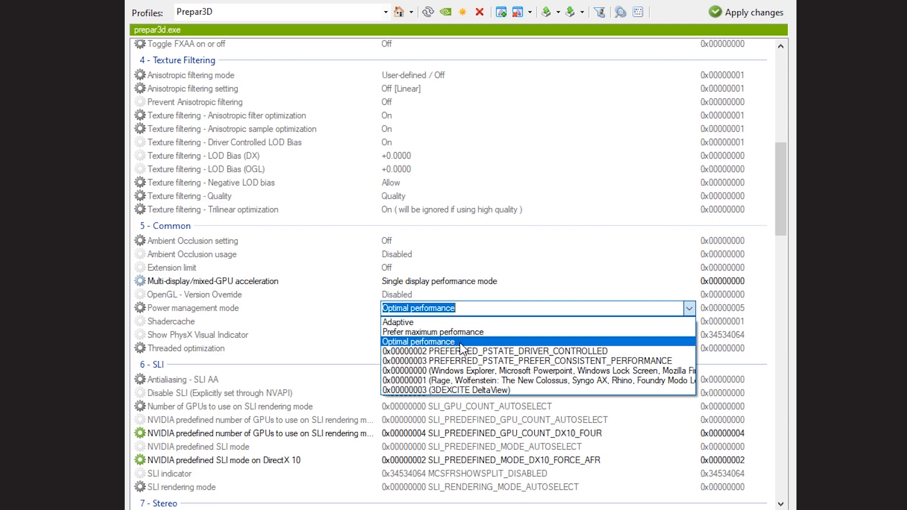
pyautogui.click(417, 341)
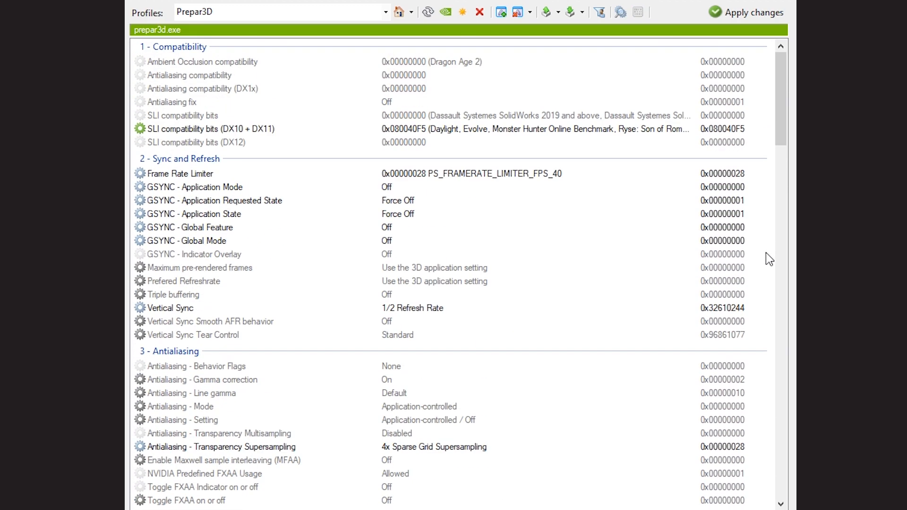
pyautogui.moveTo(490, 115)
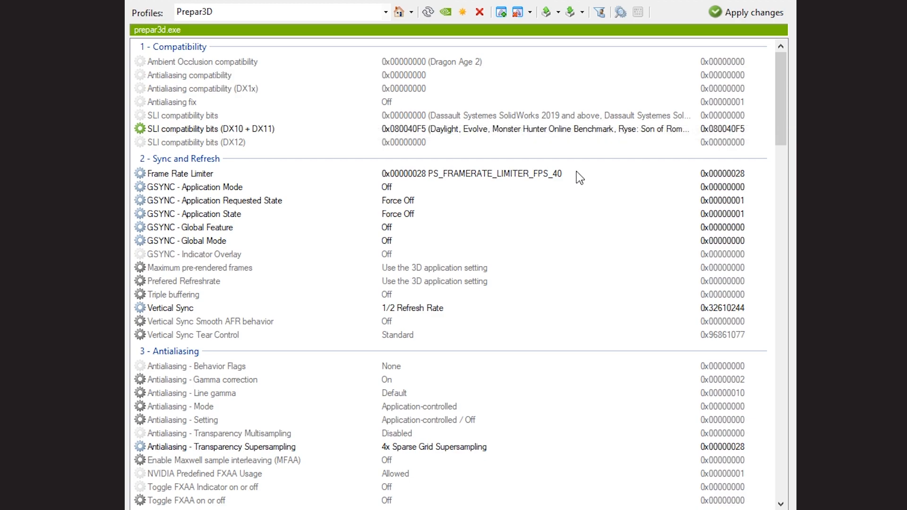
pyautogui.moveTo(445, 301)
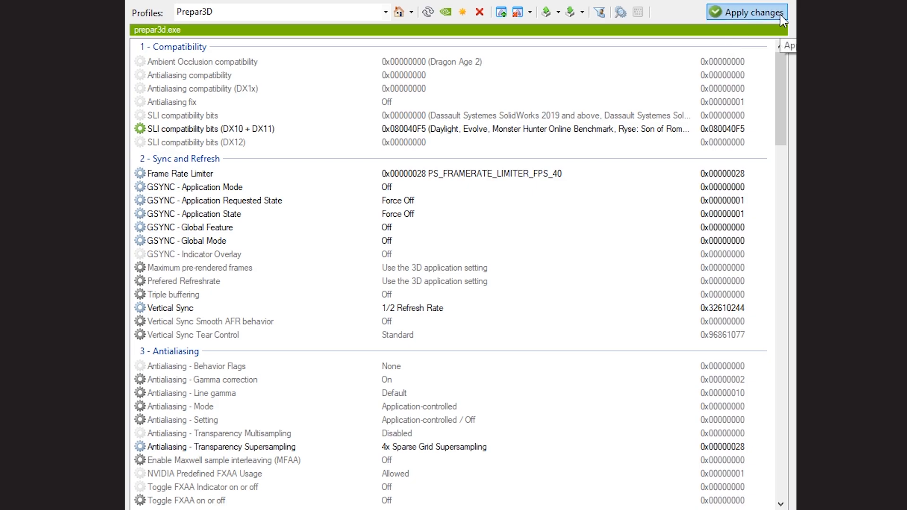
# Apply the Prepar3D profile changes in NVIDIA Inspector
pyautogui.click(747, 11)
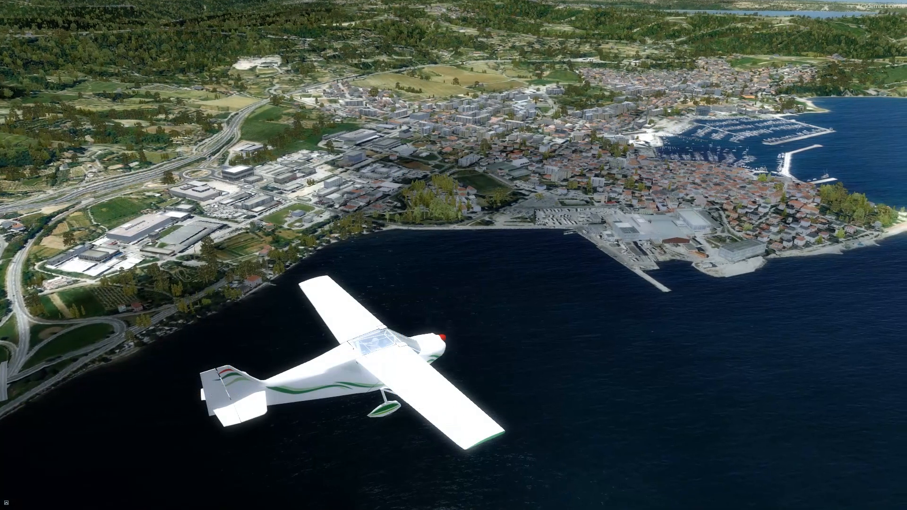